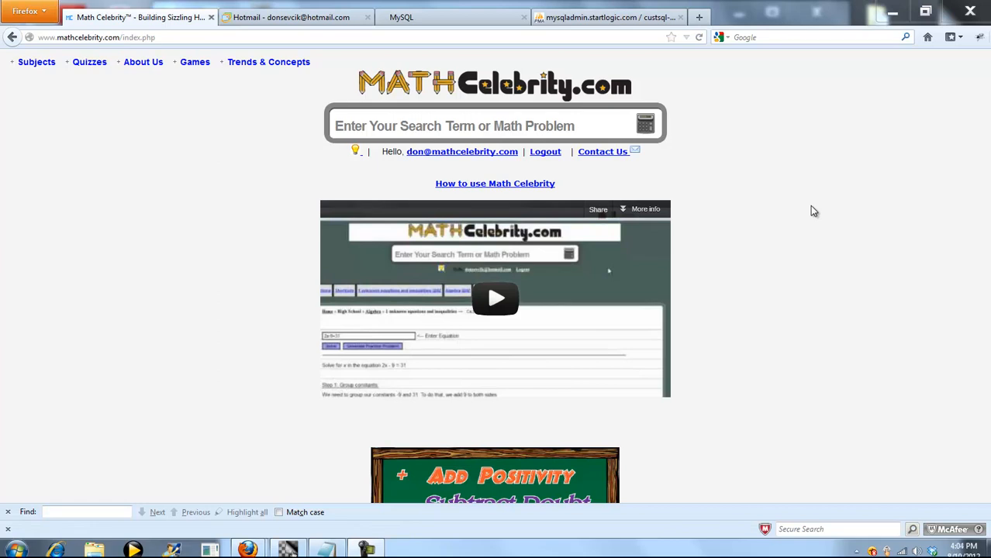
- Search 'sinking fund' and open the sinking fund depreciation method calculator
click(481, 126)
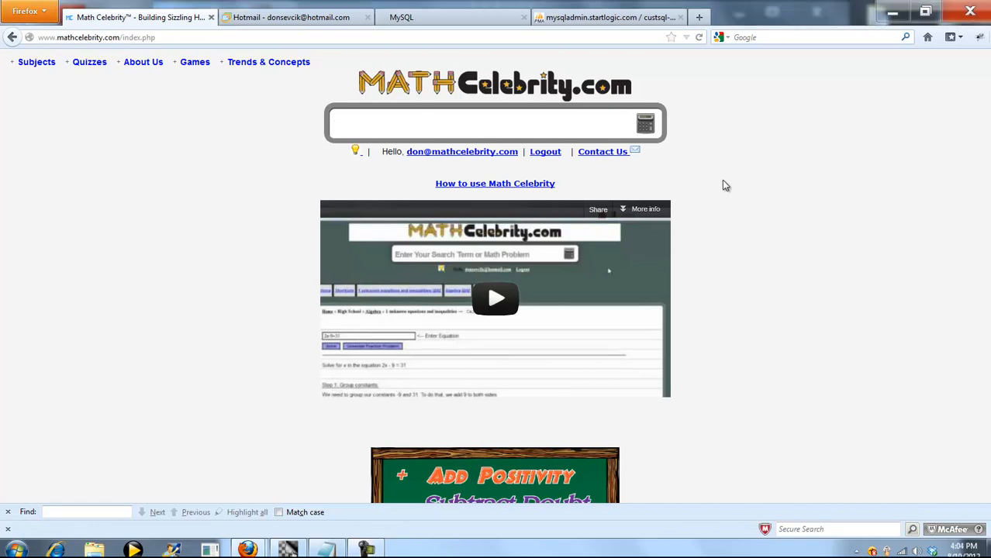
text(sinking fund)
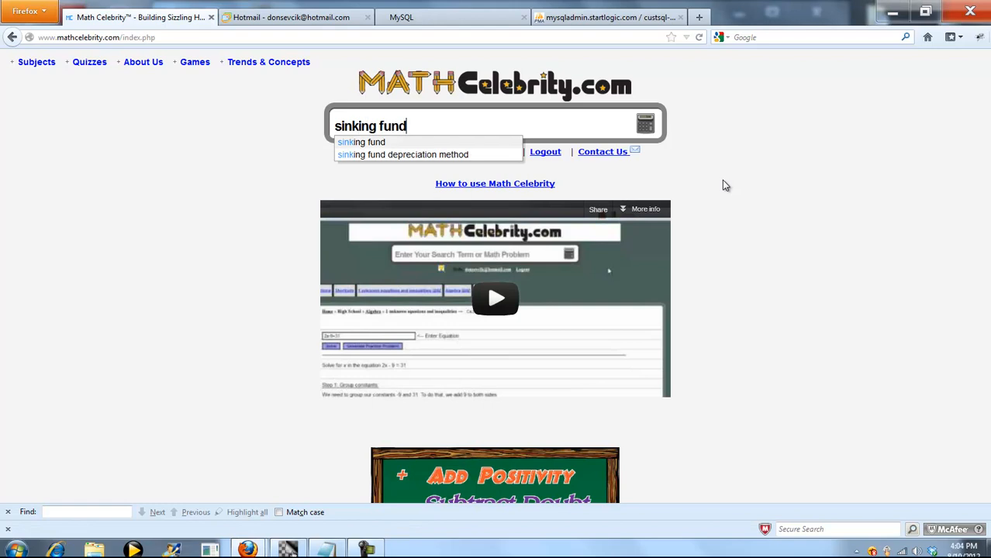
click(403, 154)
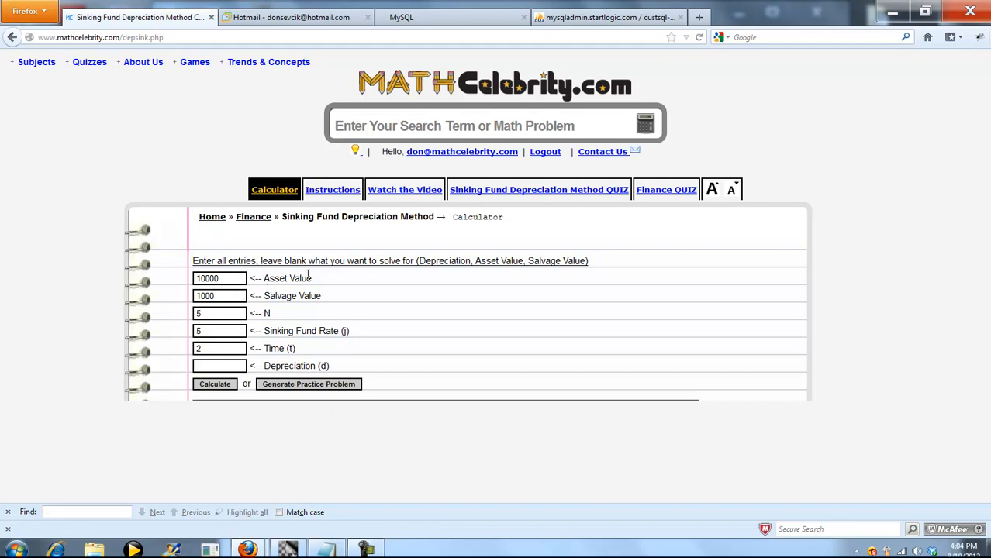
mouse_move(325, 277)
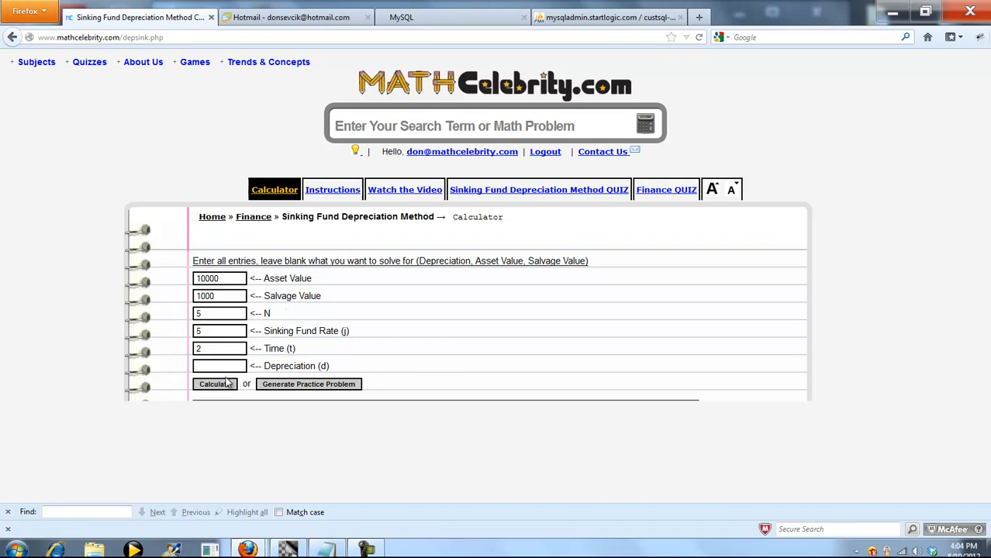
- Calculate the time-2 depreciation and scroll to the formula, A − S = 9000 and 1.05
click(220, 365)
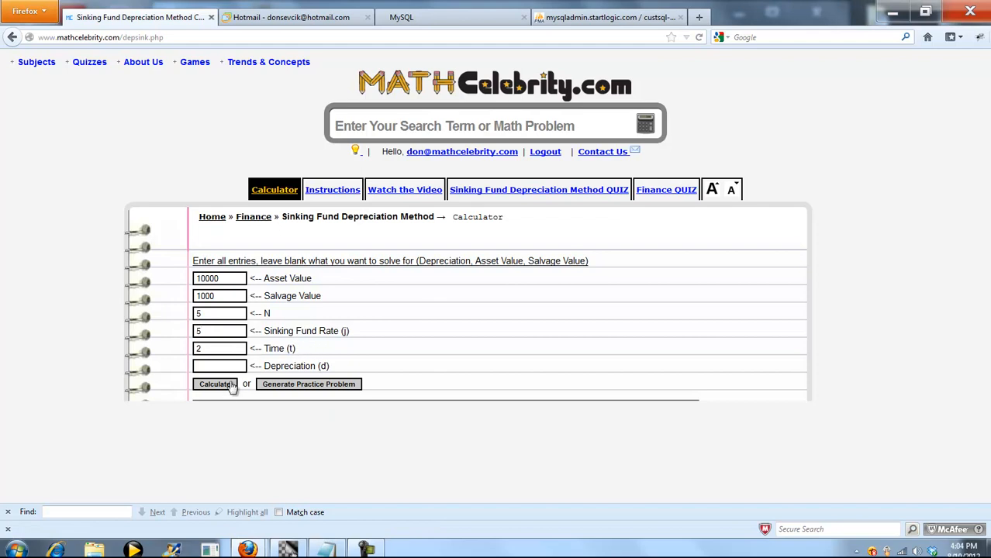
click(215, 384)
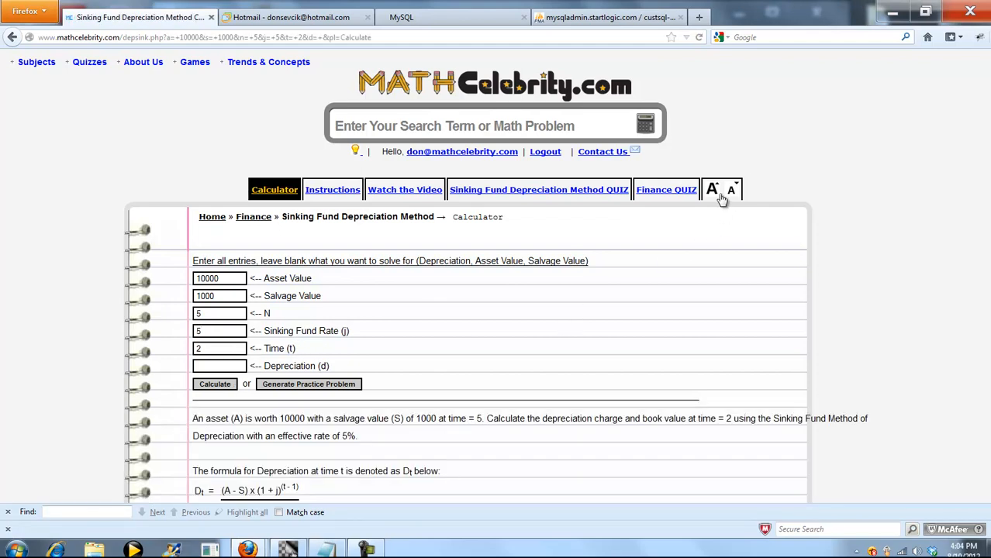
scroll(down, 3)
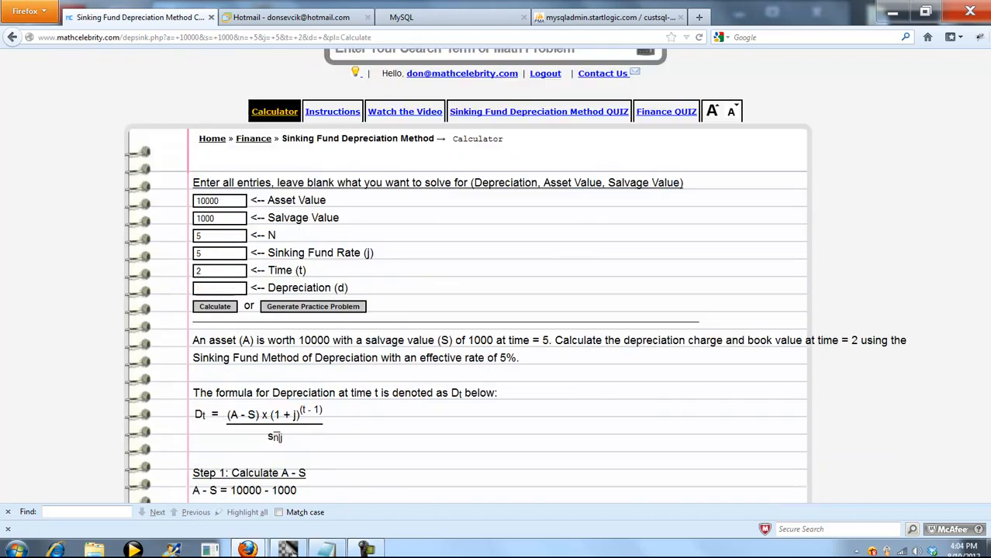
scroll(down, 3)
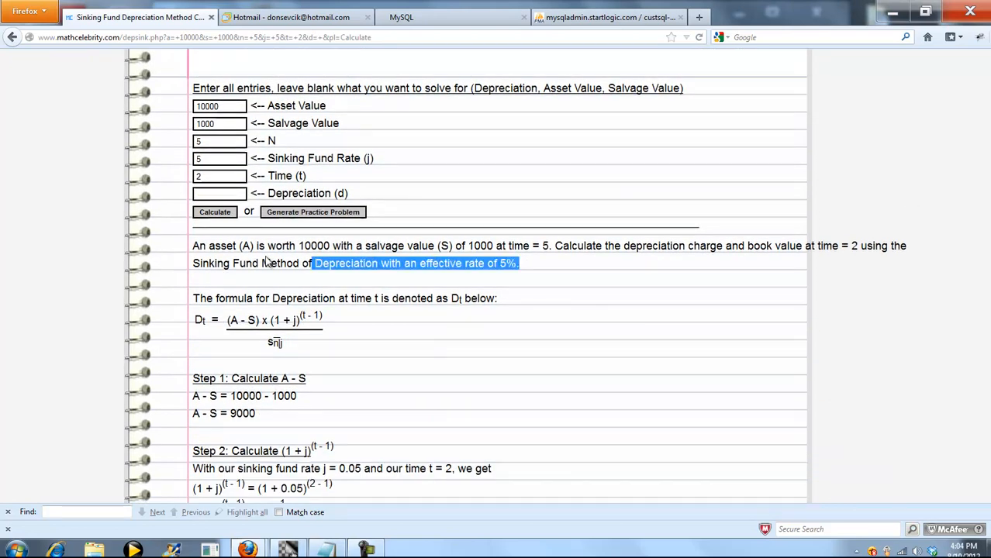
click(380, 345)
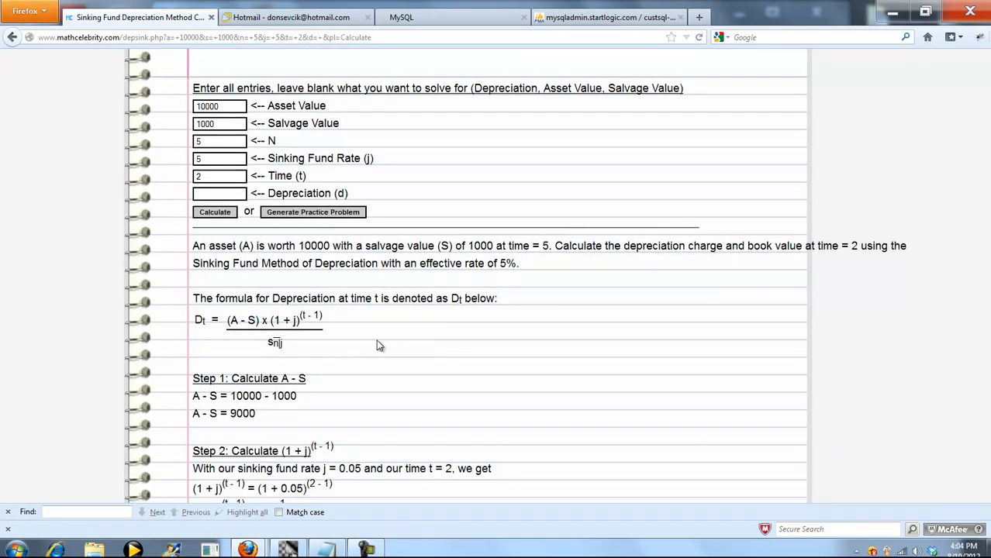
scroll(down, 3)
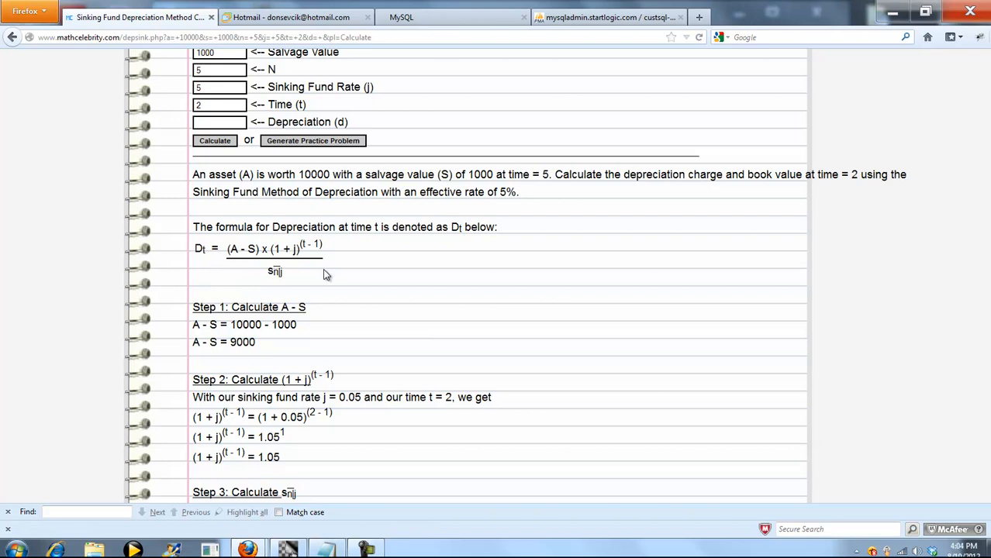
mouse_move(289, 252)
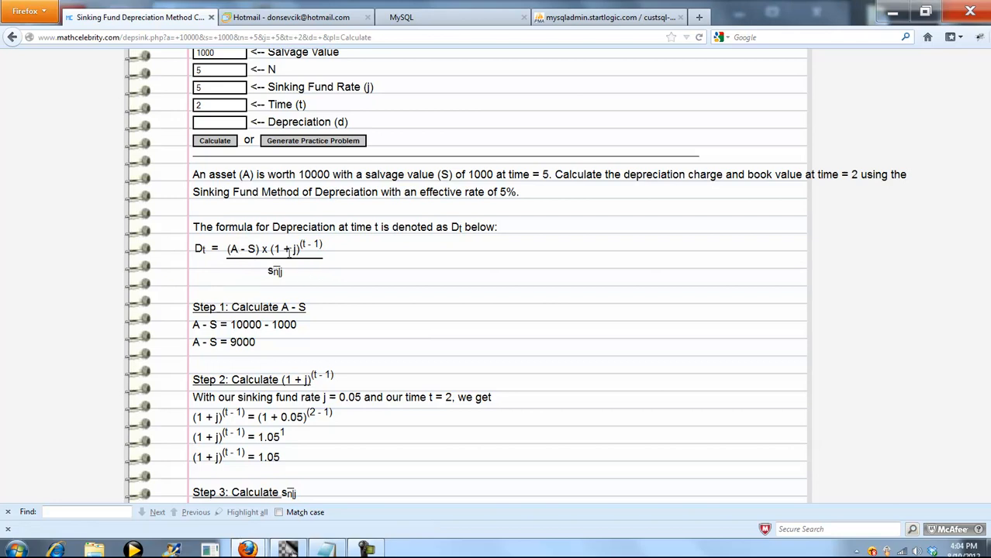
mouse_move(286, 279)
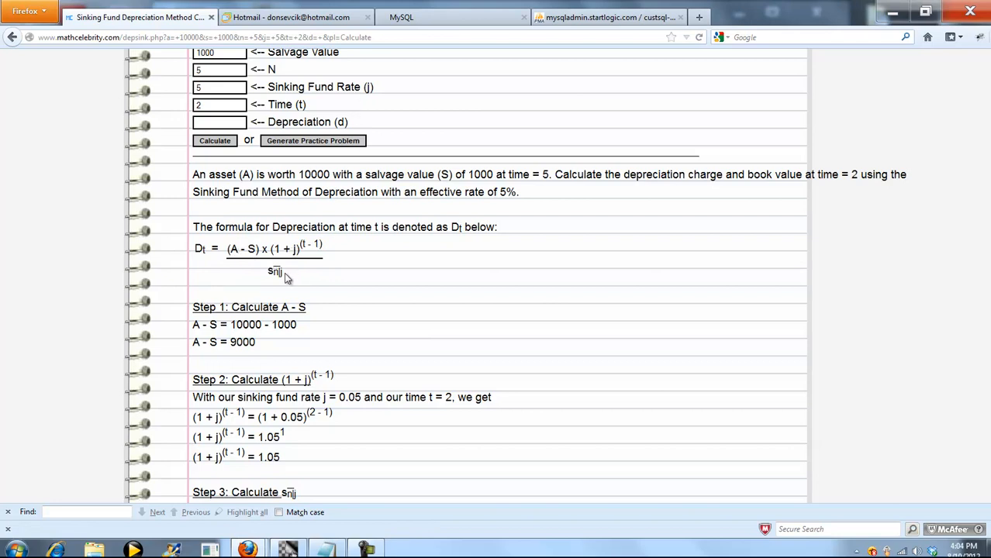
mouse_move(351, 321)
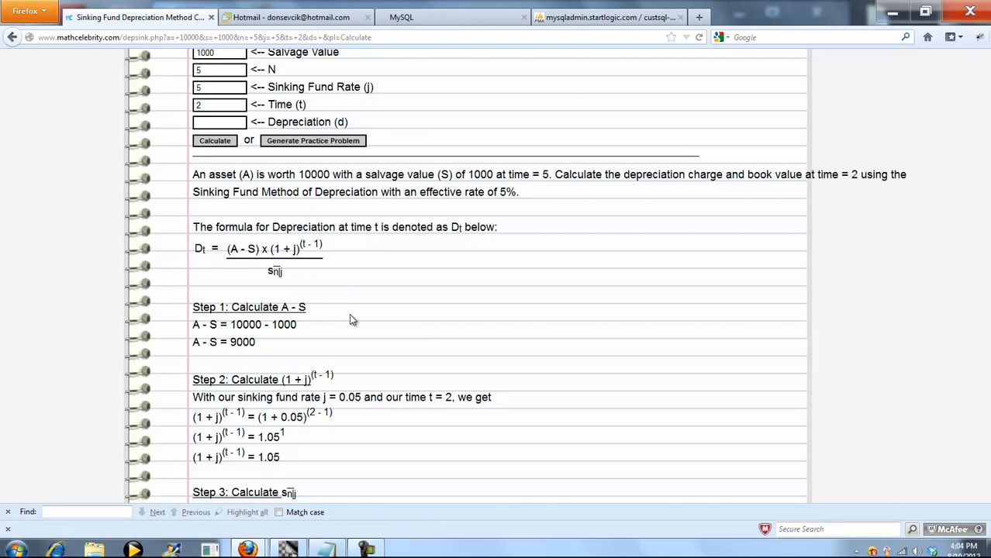
mouse_move(266, 343)
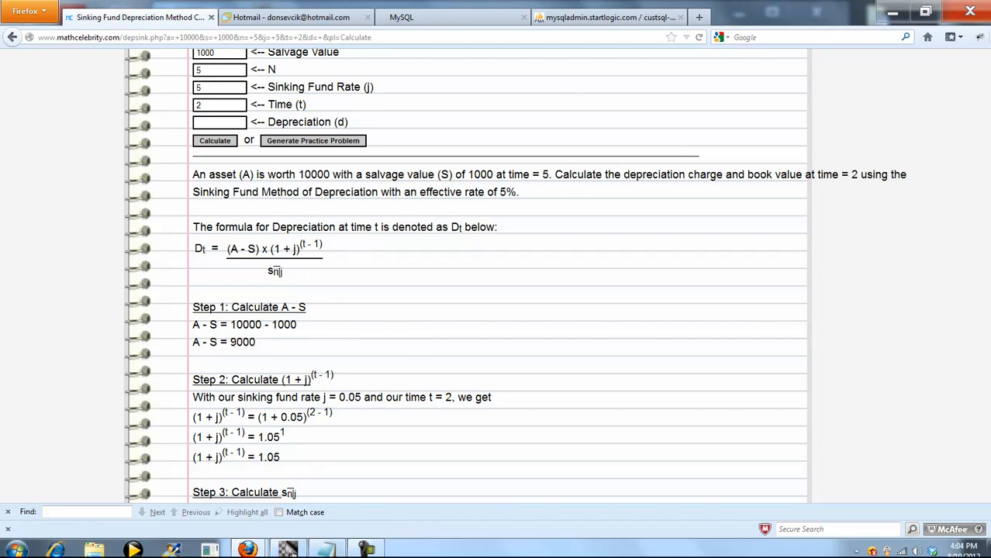
- Scroll through Step 3 to the sinking fund factor s(5|0.05) = 5.52563125
scroll(down, 3)
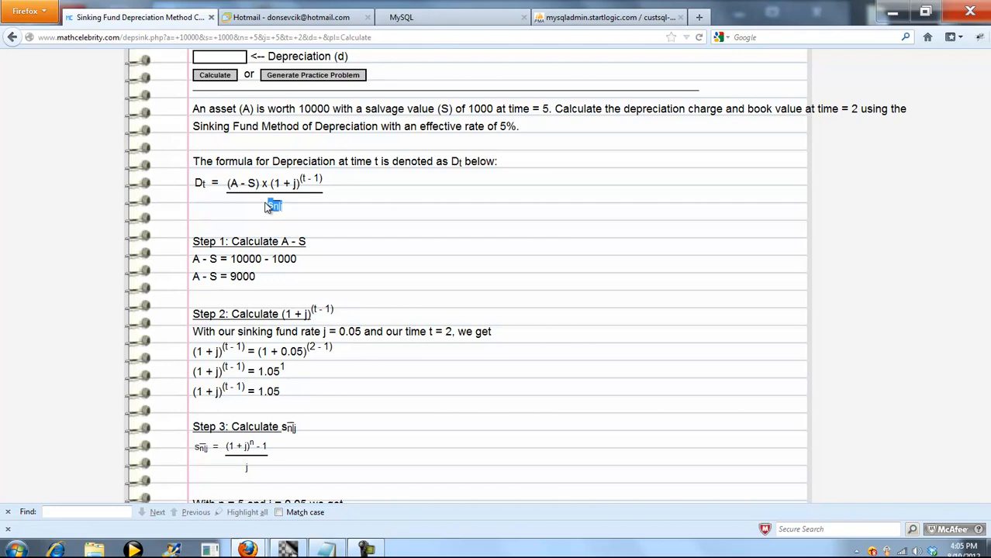
scroll(down, 3)
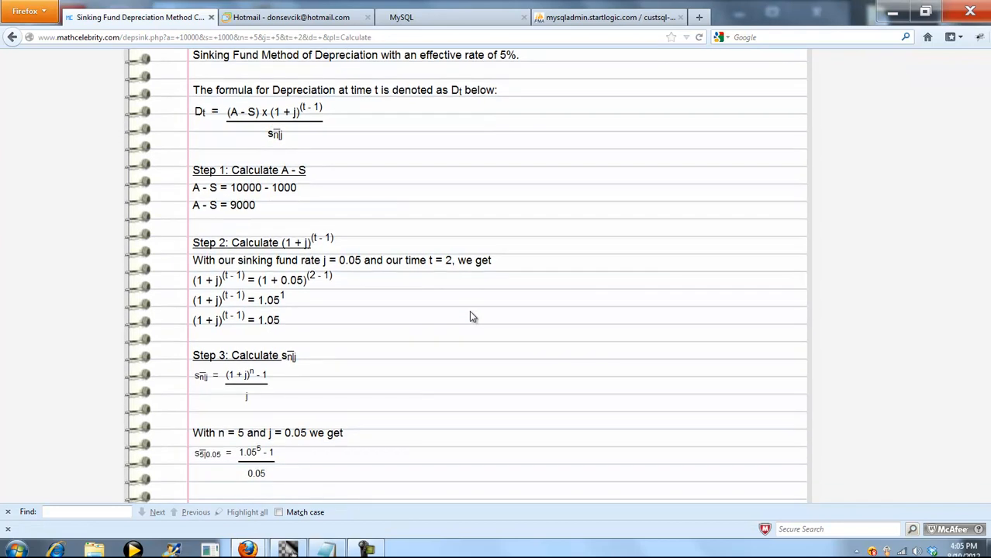
mouse_move(467, 315)
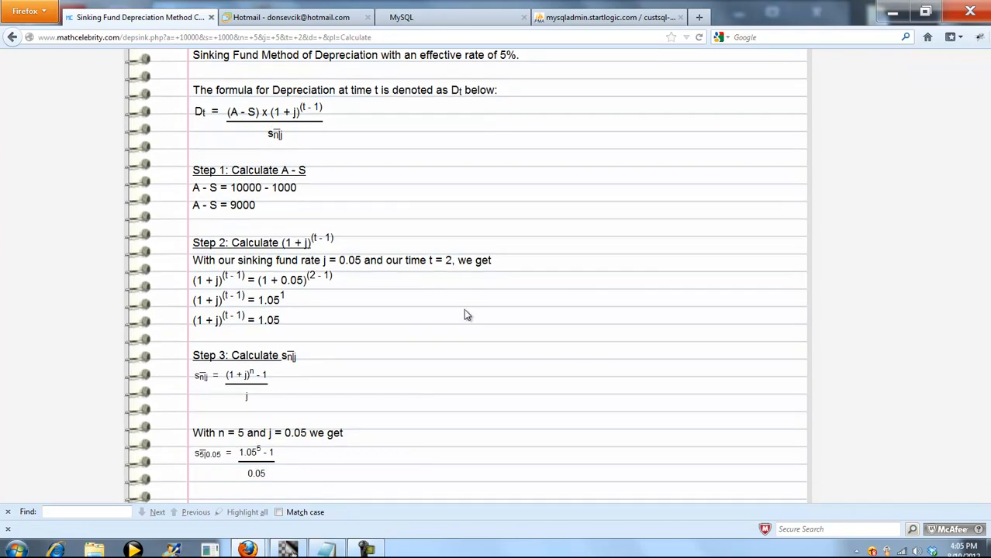
scroll(down, 3)
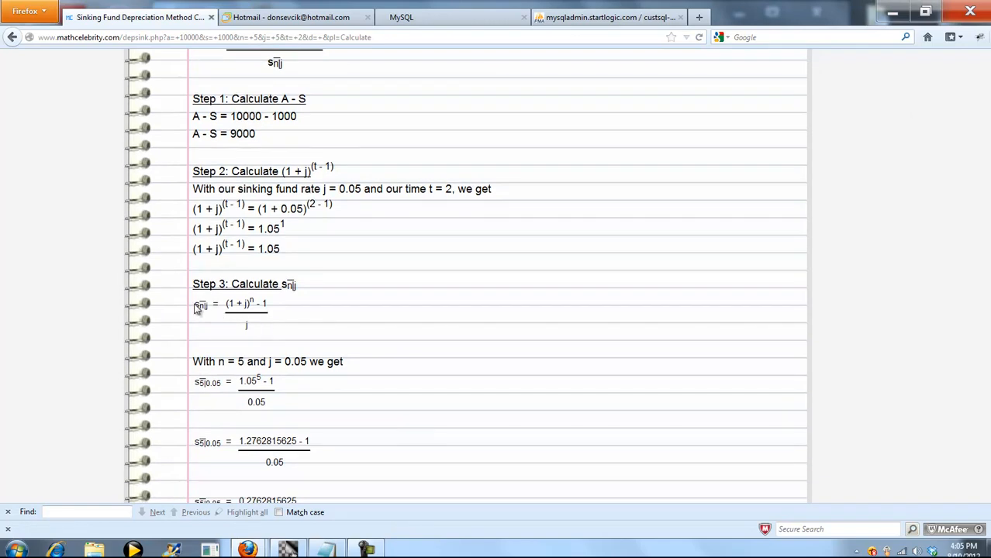
mouse_move(208, 324)
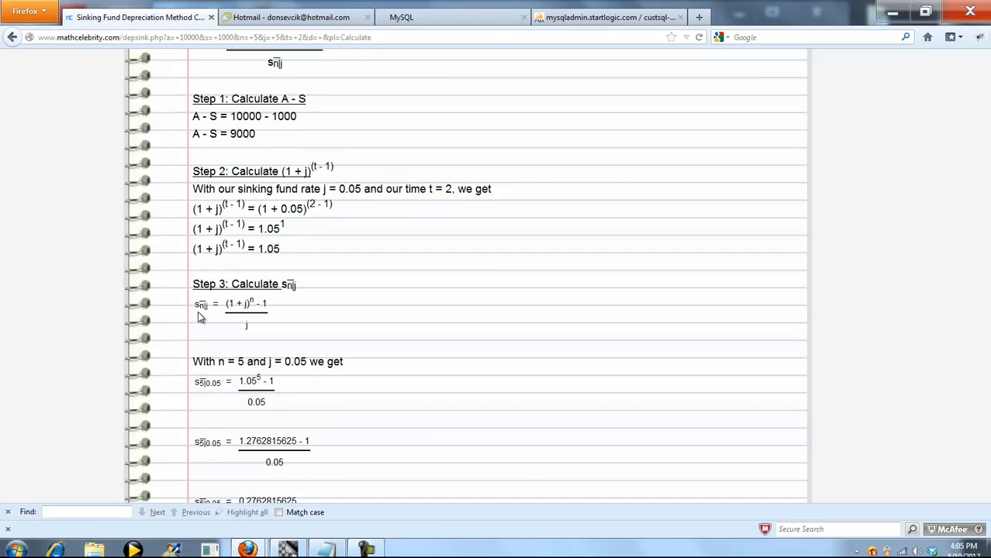
mouse_move(211, 314)
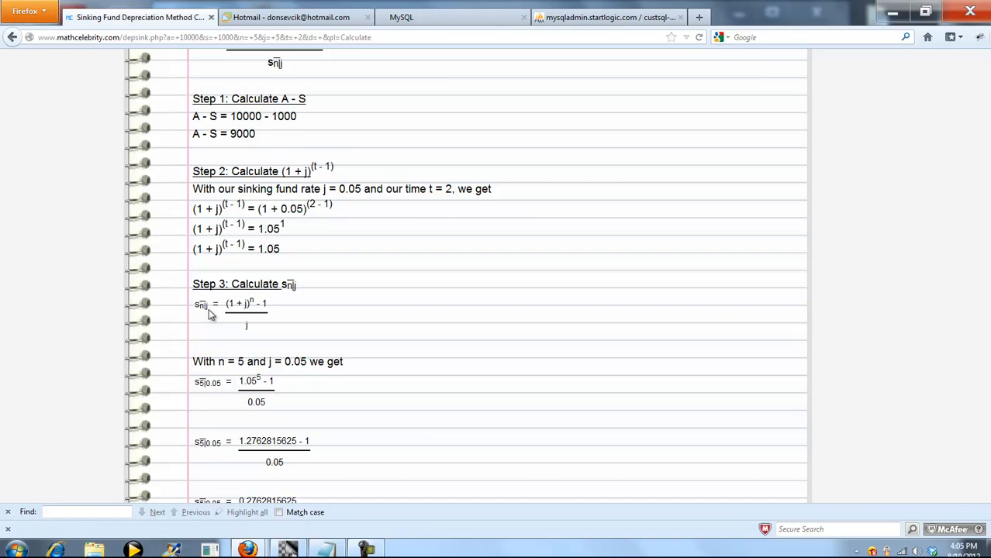
mouse_move(223, 324)
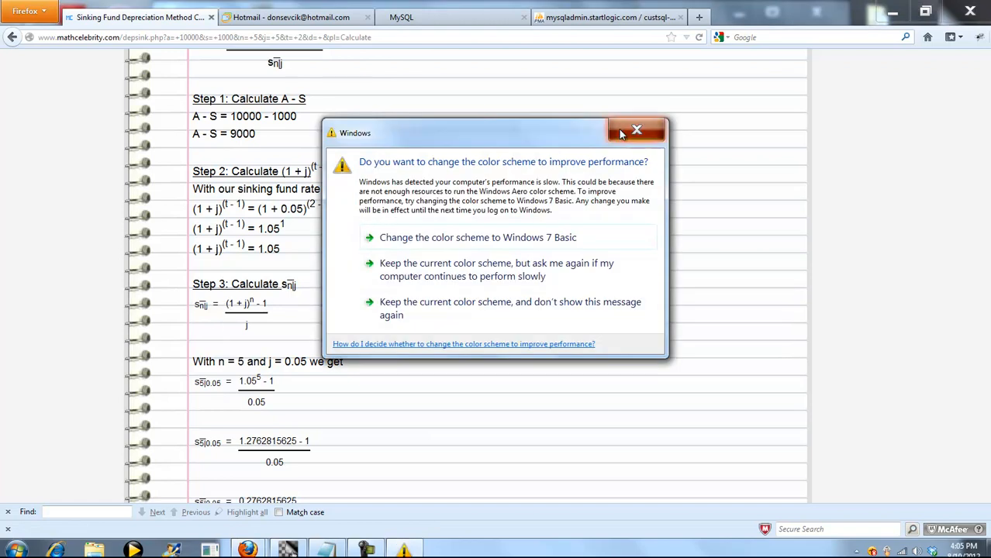
click(636, 130)
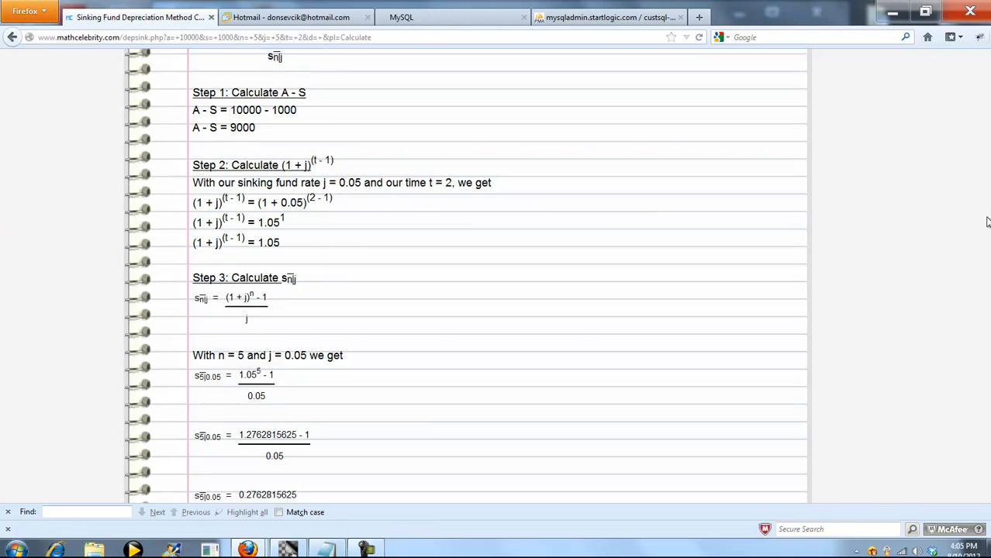
scroll(down, 3)
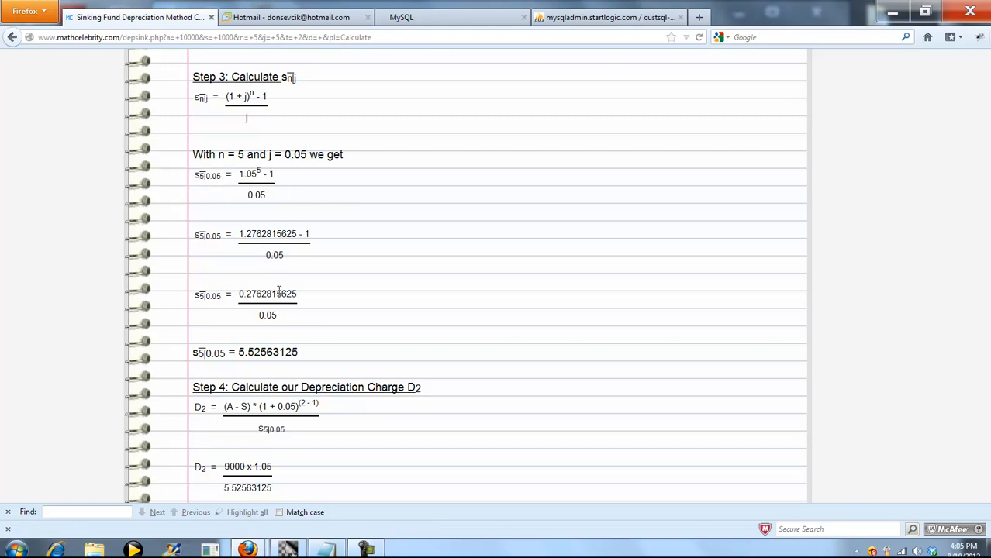
double_click(268, 352)
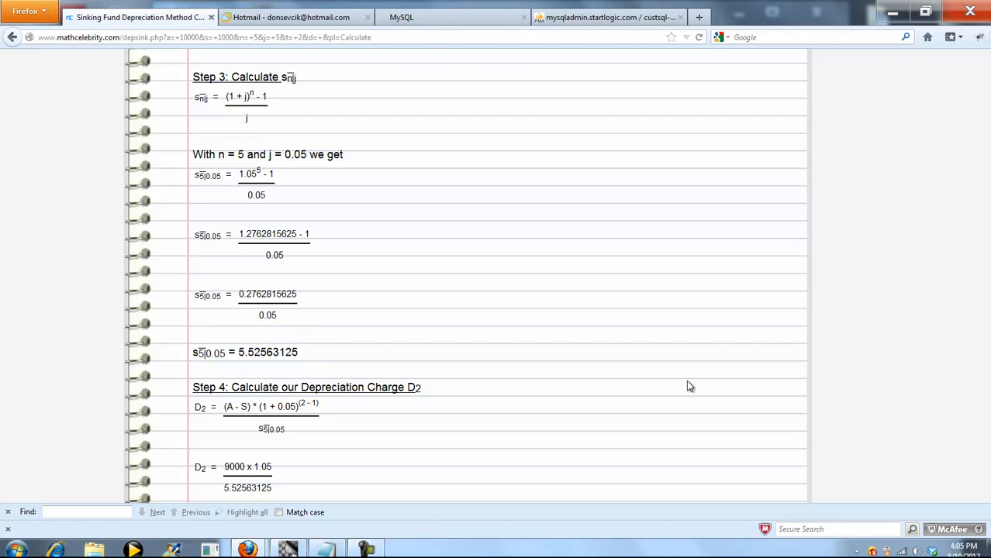
- Scroll through Step 4 and select the depreciation charge D2 = 1710.21
scroll(down, 3)
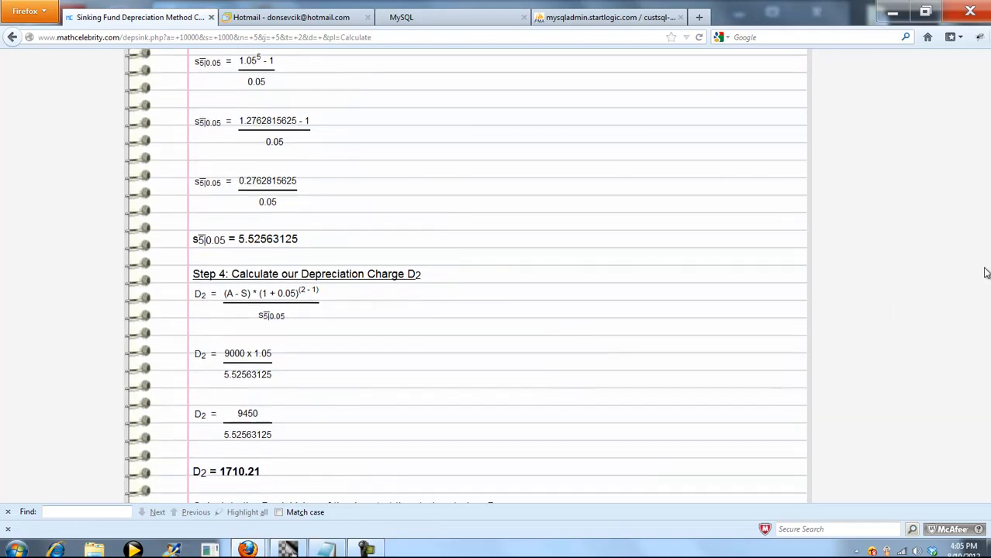
scroll(down, 3)
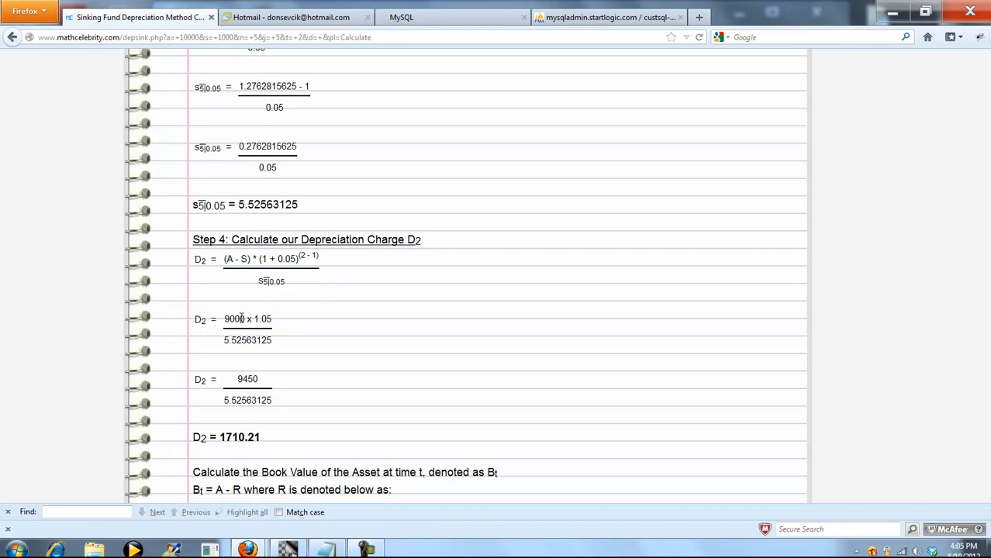
mouse_move(263, 318)
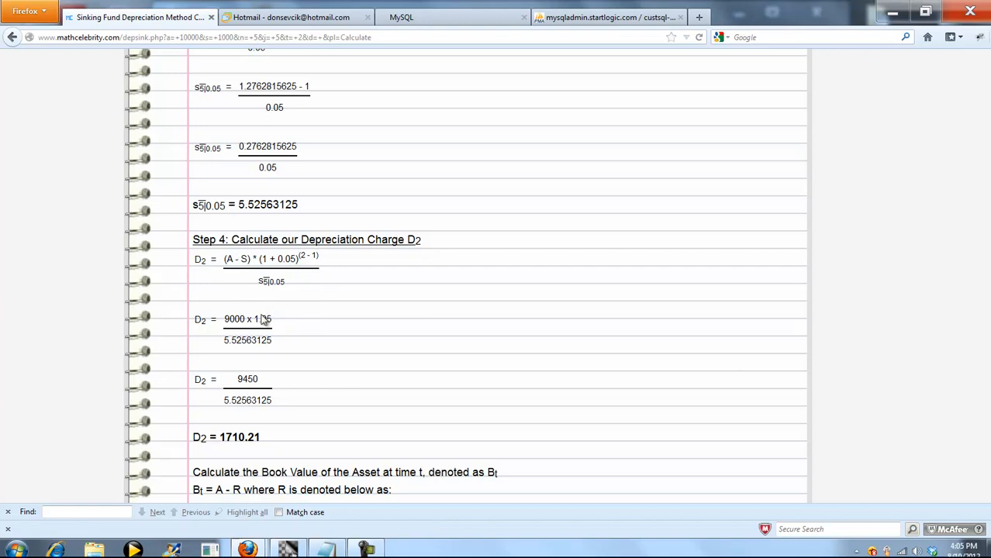
mouse_move(338, 269)
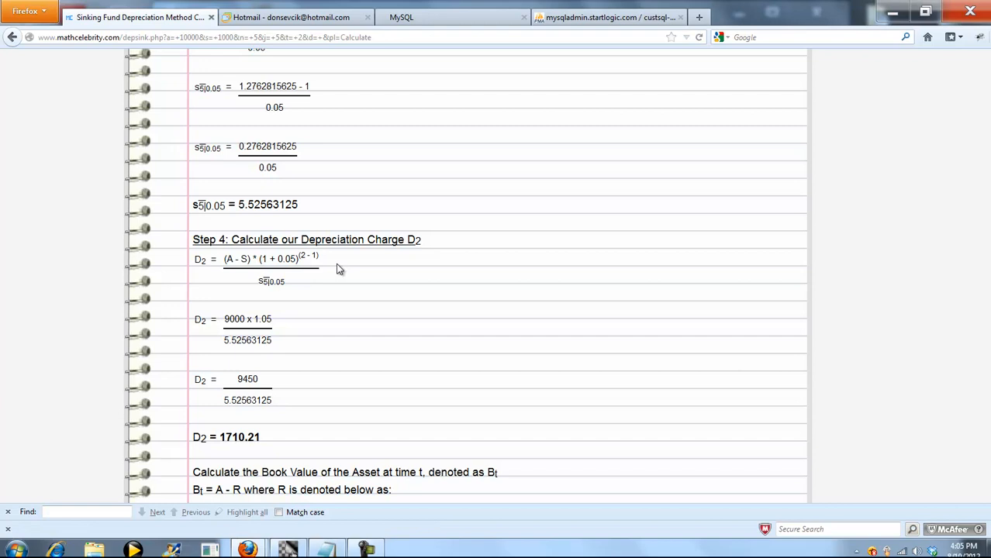
mouse_move(245, 350)
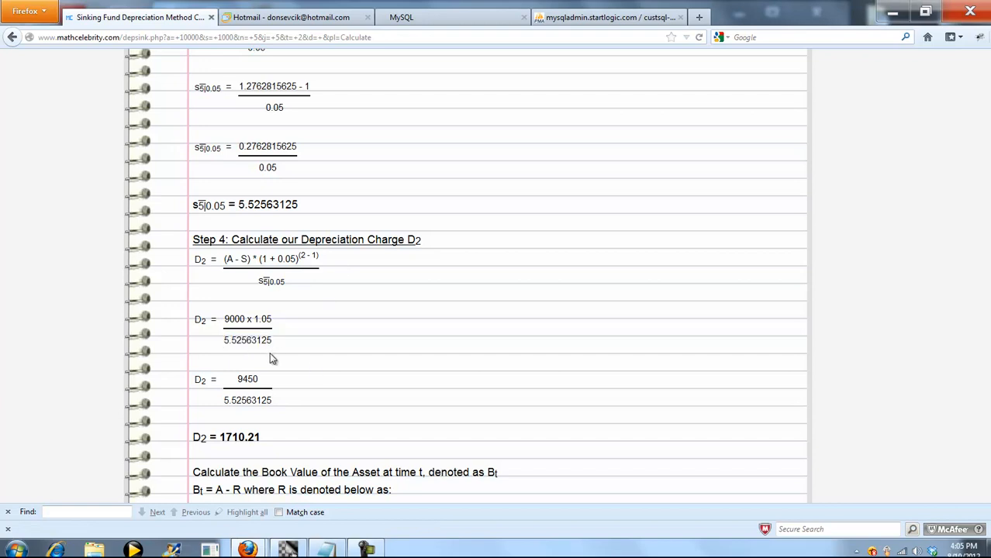
scroll(down, 3)
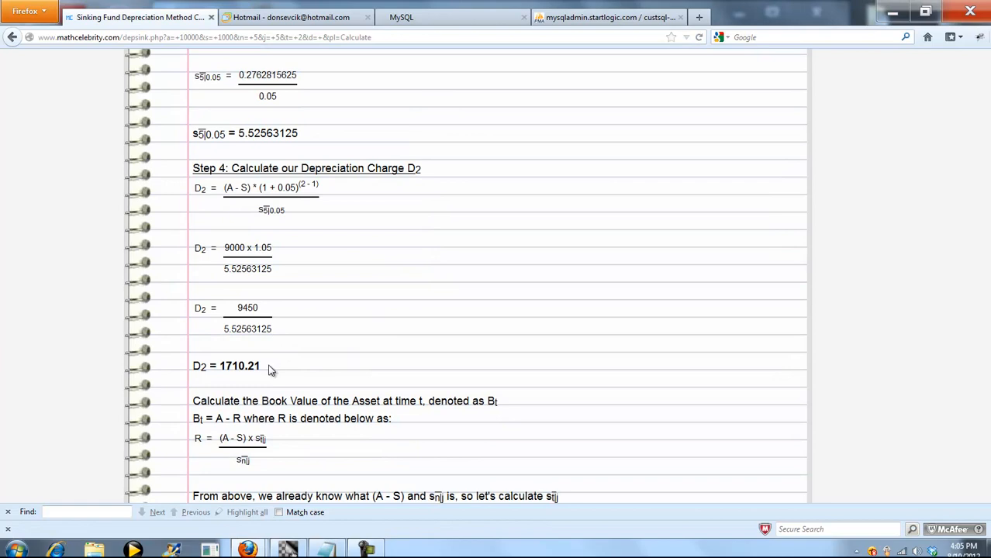
mouse_move(245, 384)
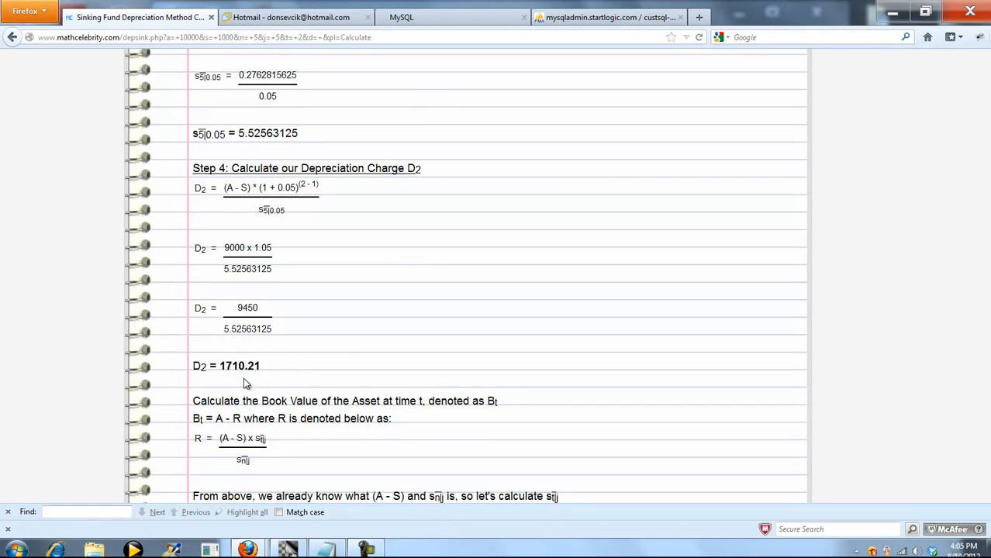
double_click(237, 366)
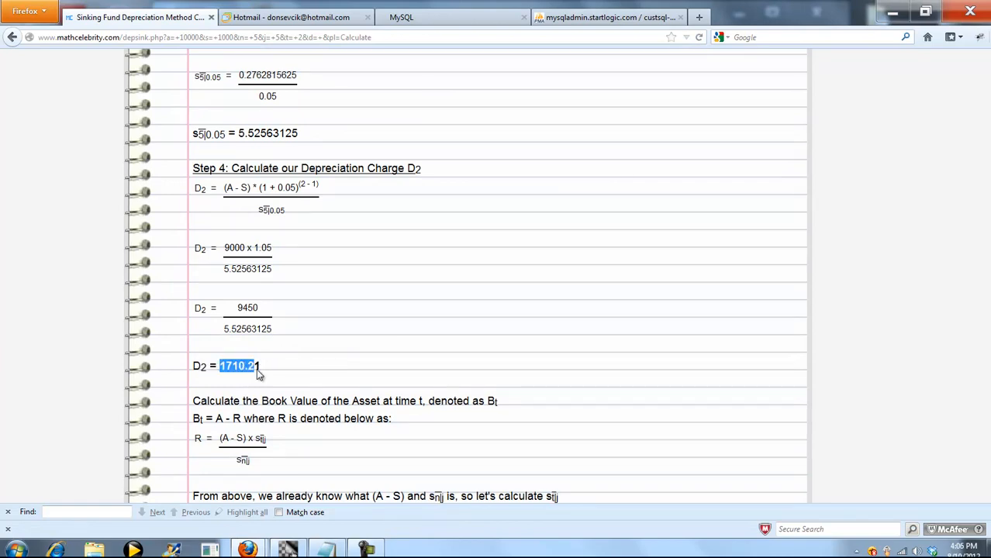
scroll(down, 3)
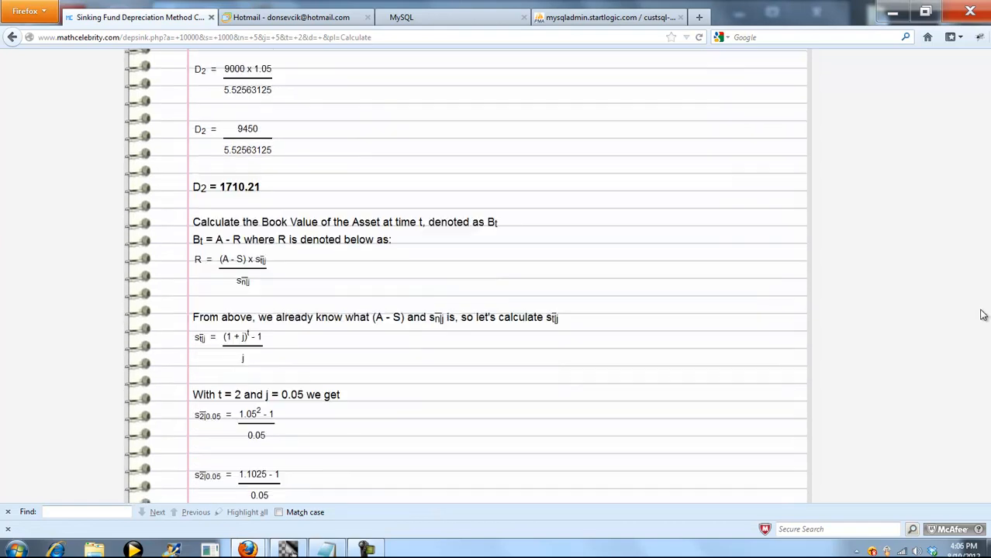
scroll(down, 3)
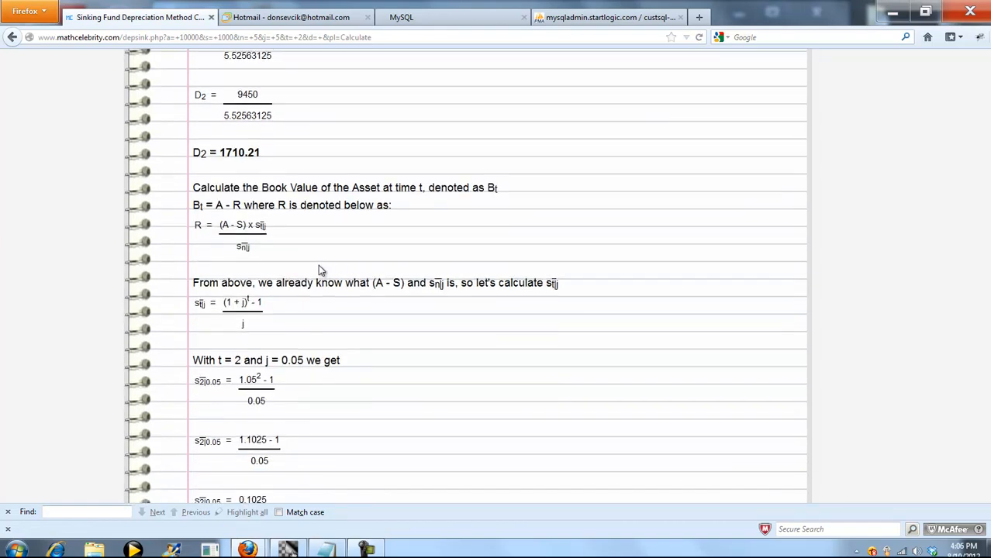
mouse_move(280, 259)
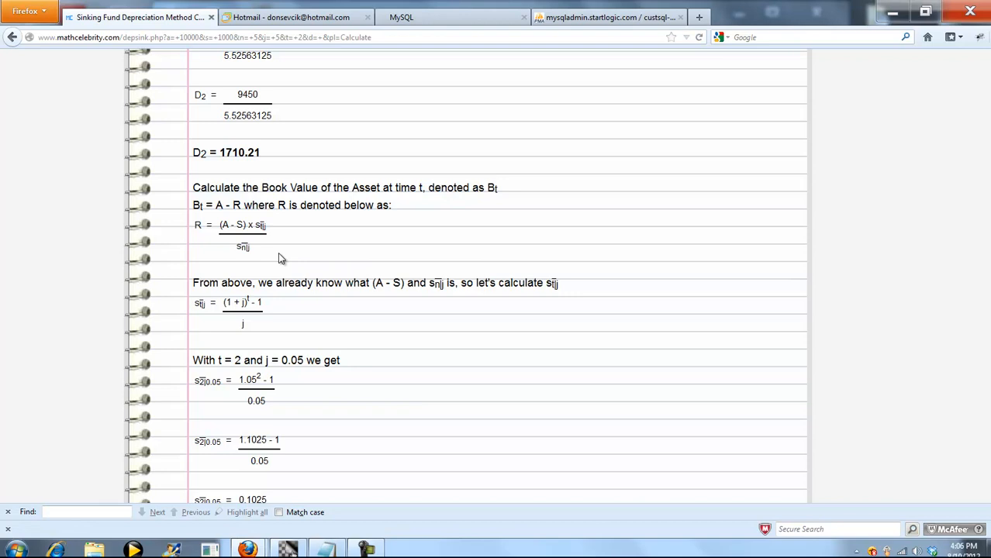
double_click(228, 205)
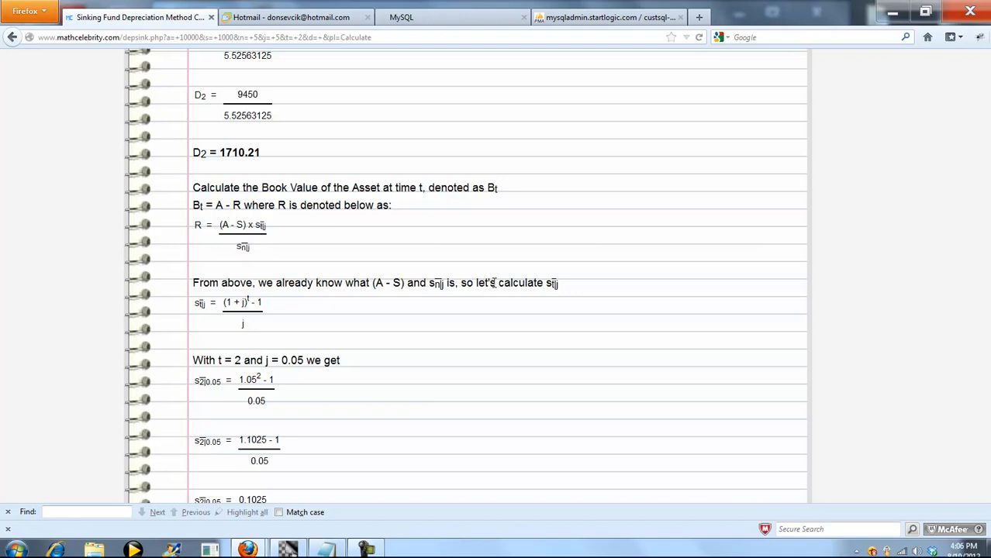
scroll(down, 3)
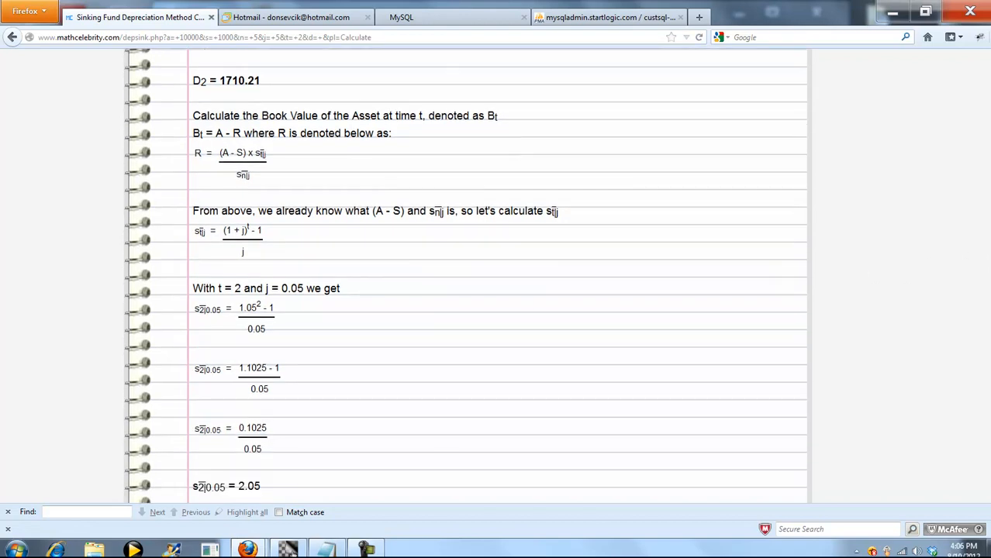
mouse_move(250, 181)
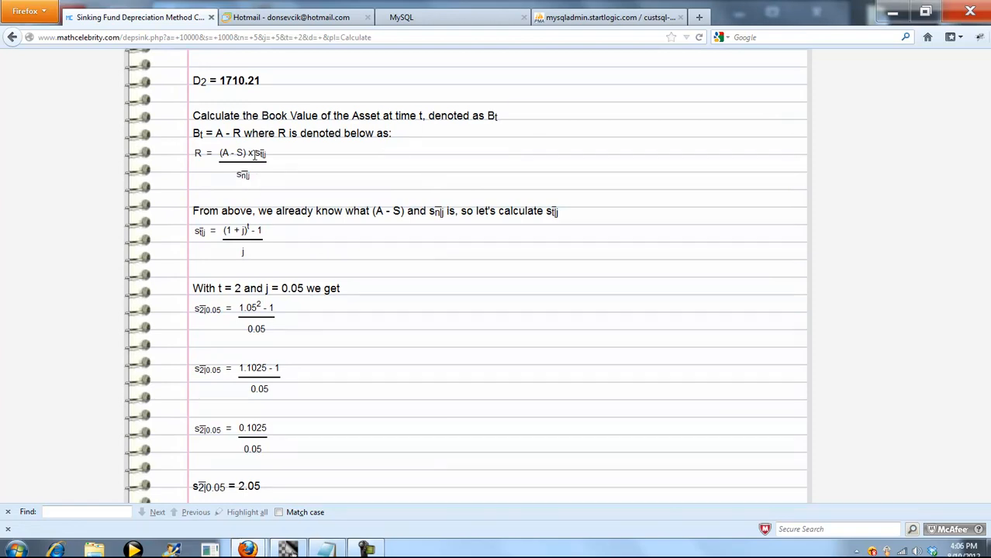
mouse_move(262, 253)
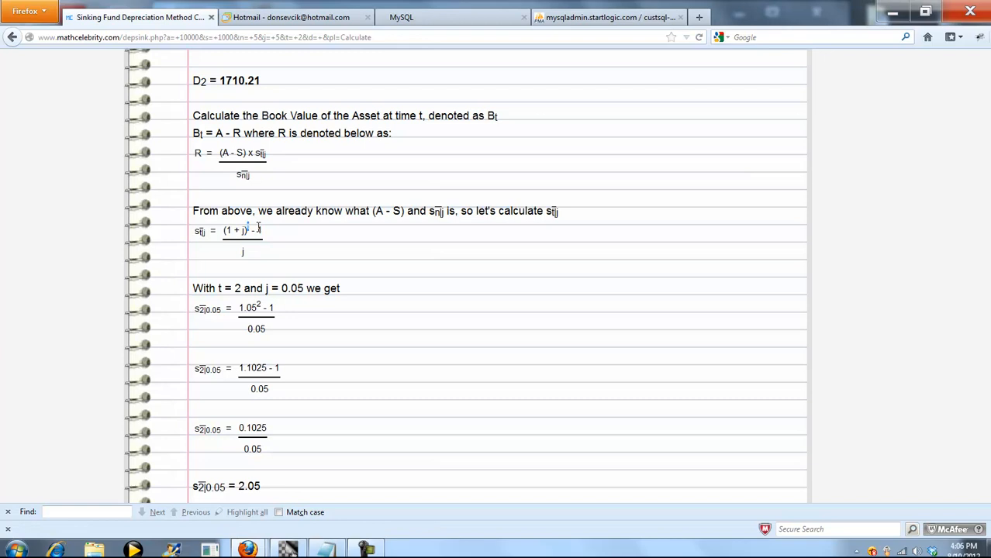
mouse_move(272, 254)
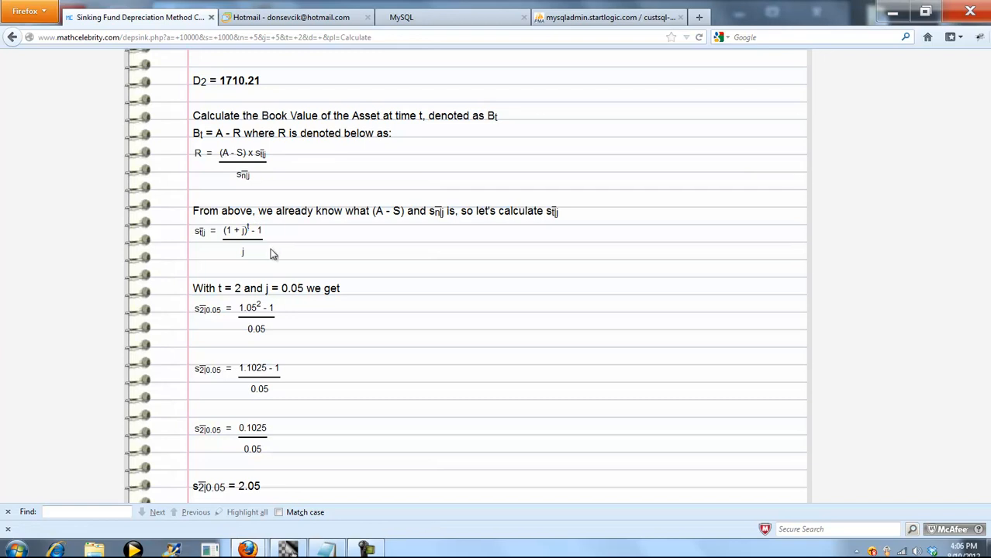
mouse_move(245, 180)
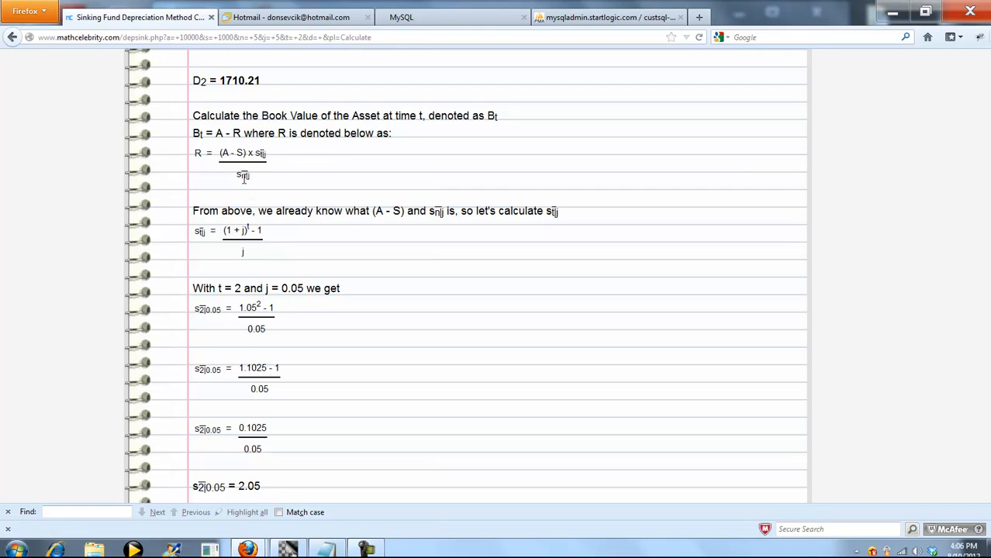
mouse_move(632, 135)
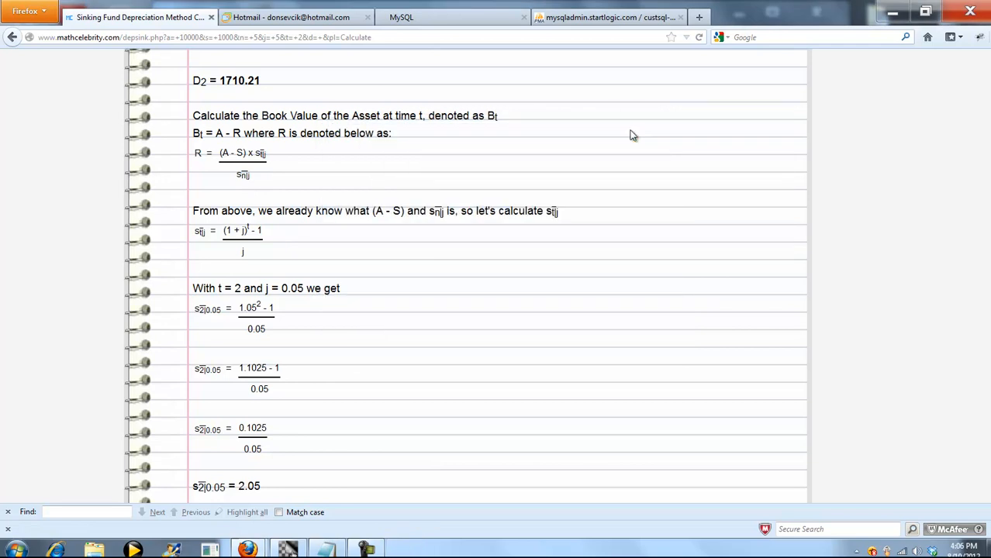
mouse_move(376, 369)
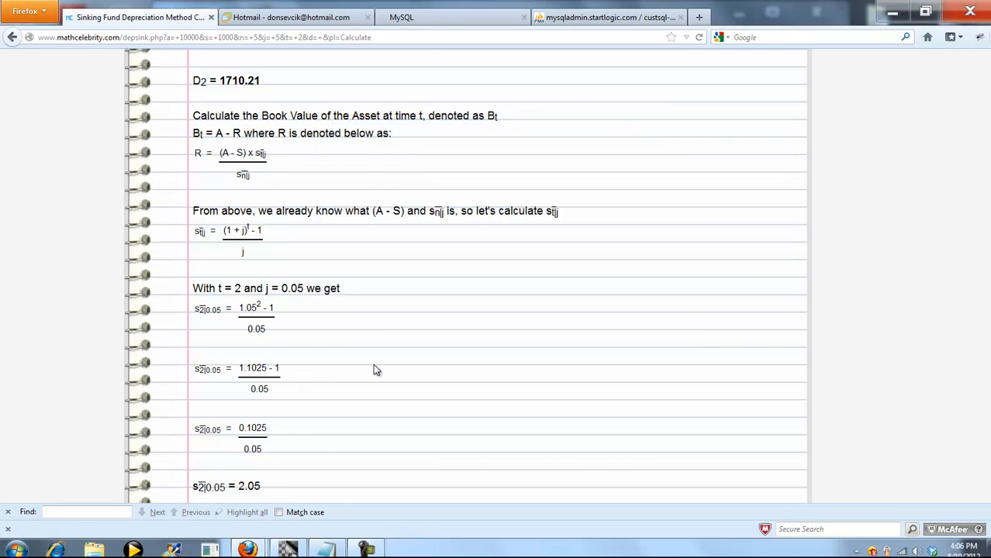
scroll(down, 3)
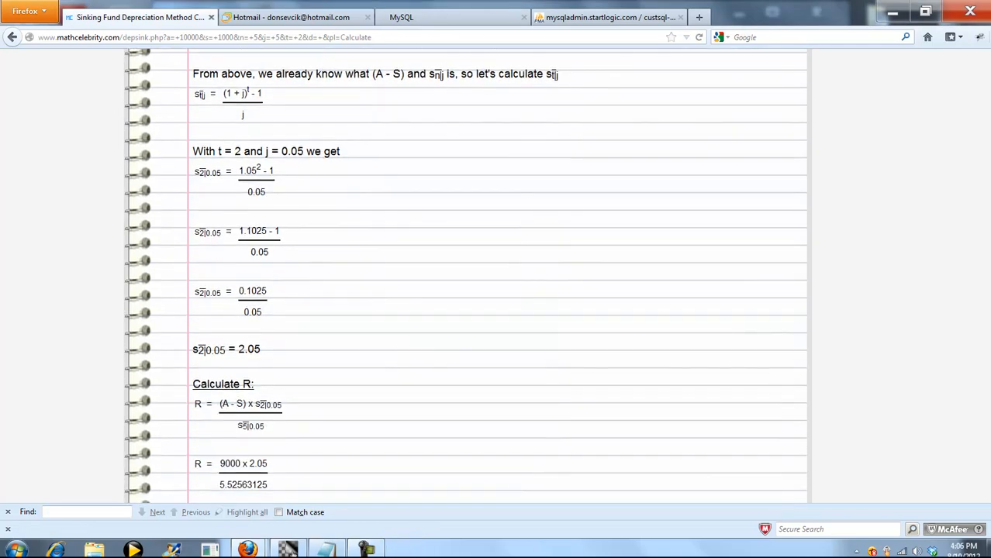
scroll(down, 3)
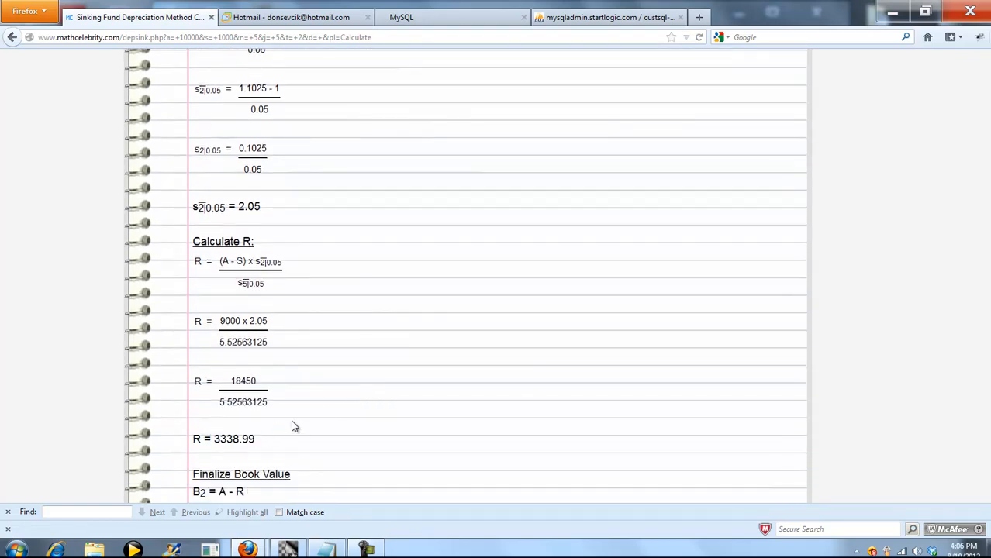
scroll(down, 3)
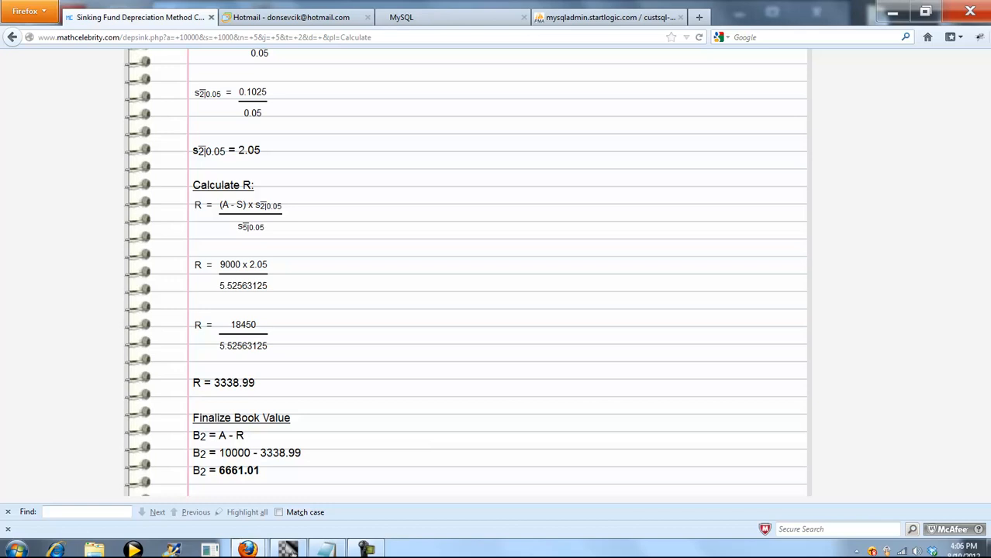
mouse_move(252, 487)
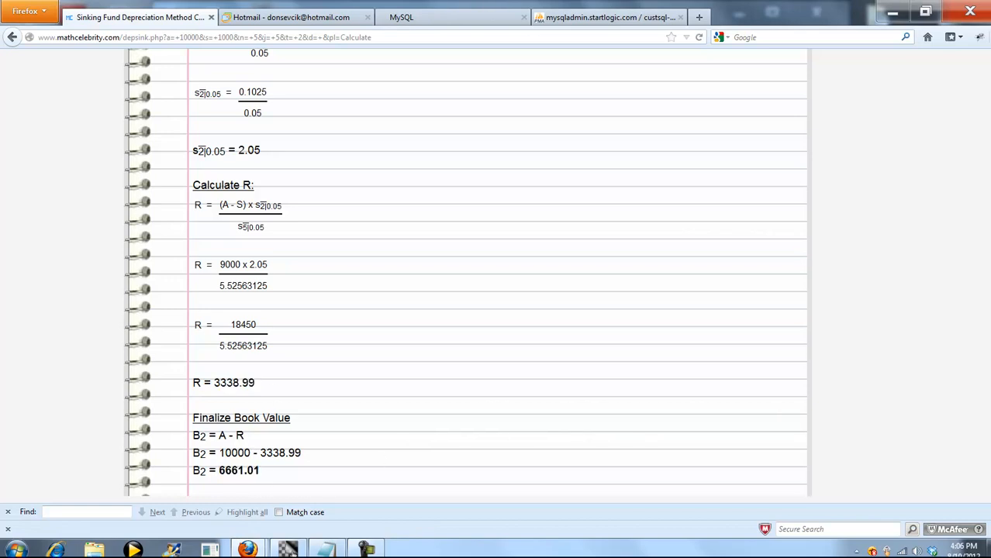
scroll(down, 3)
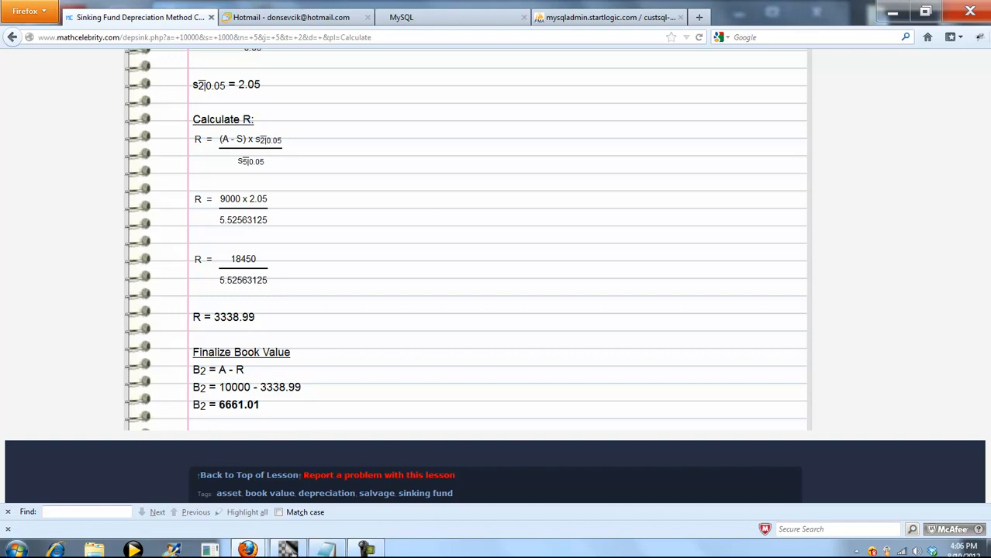
scroll(up, 3)
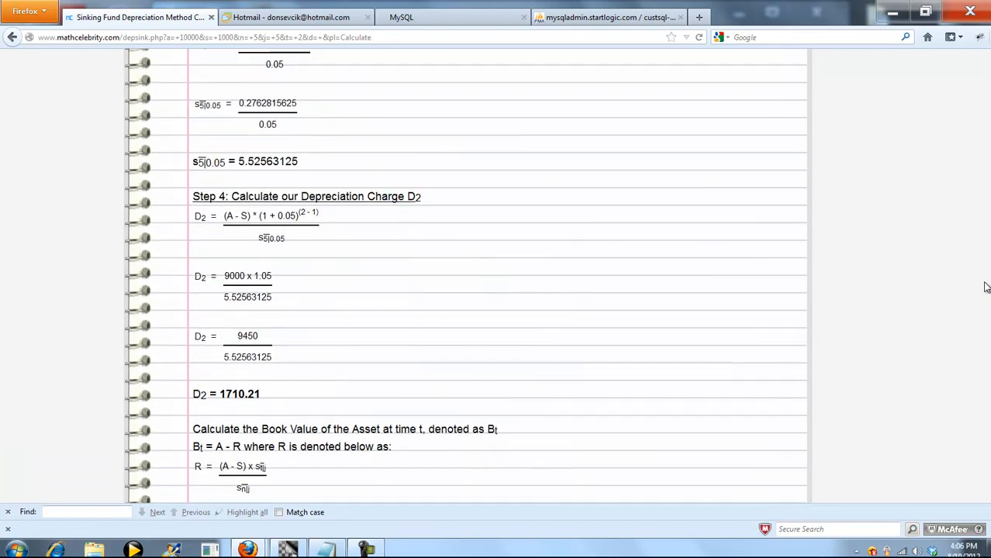
- Enter asset 5000, salvage 2000, N 7, rate 6, time 3 and calculate
scroll(up, 3)
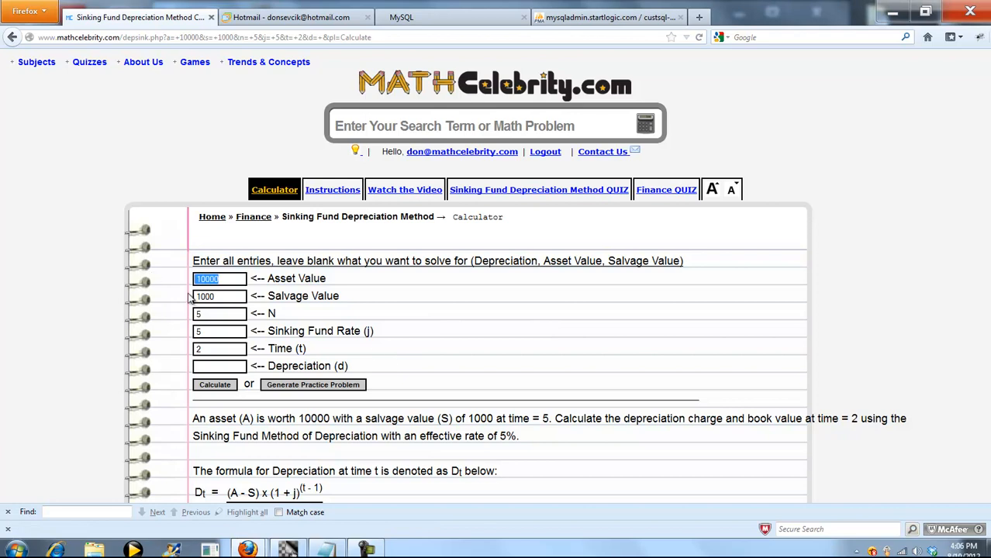
text(5000)
click(219, 349)
text(3)
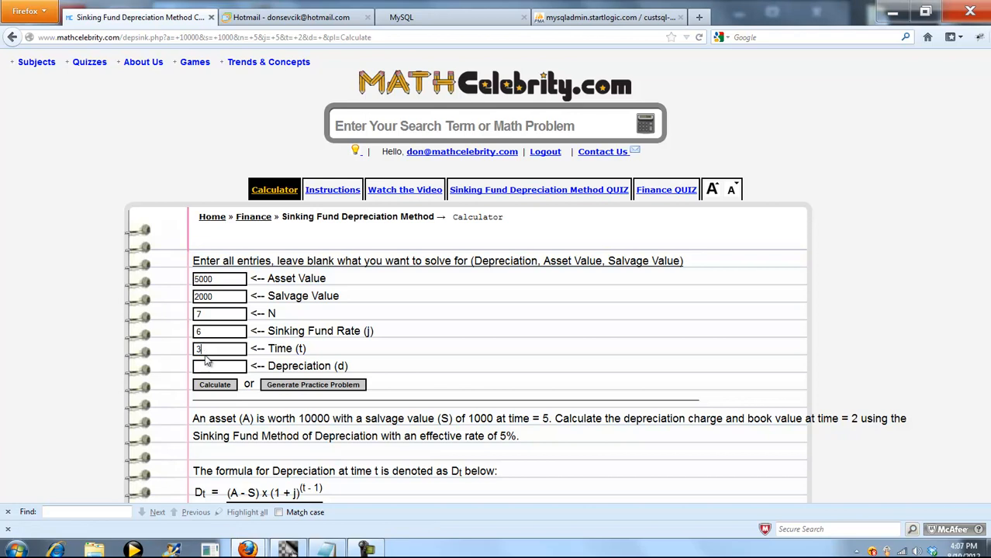
click(215, 383)
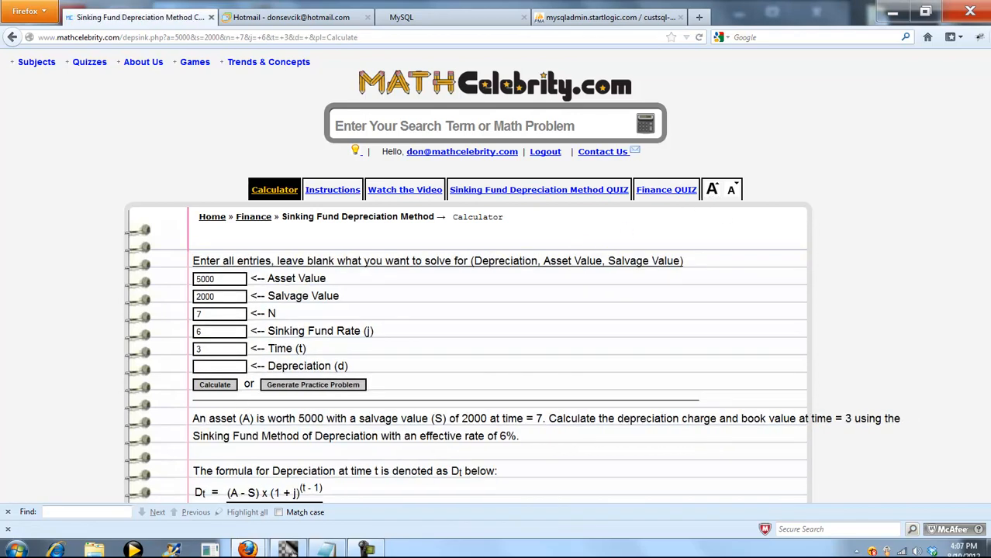
scroll(down, 3)
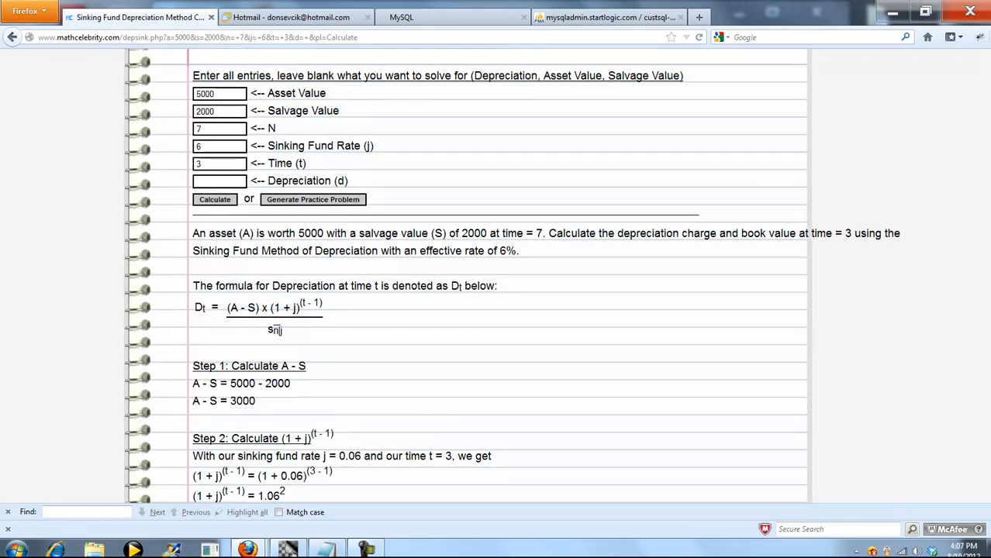
scroll(down, 3)
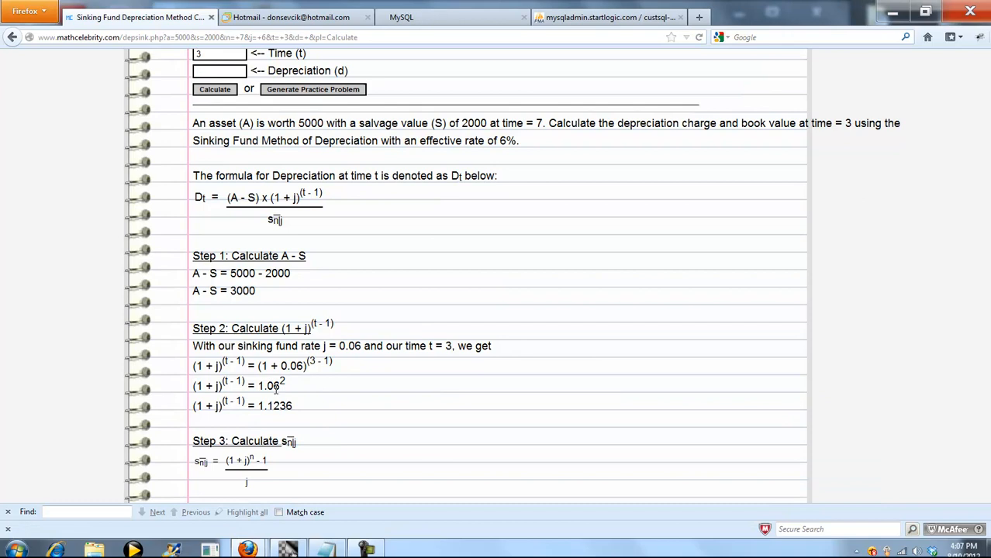
mouse_move(337, 384)
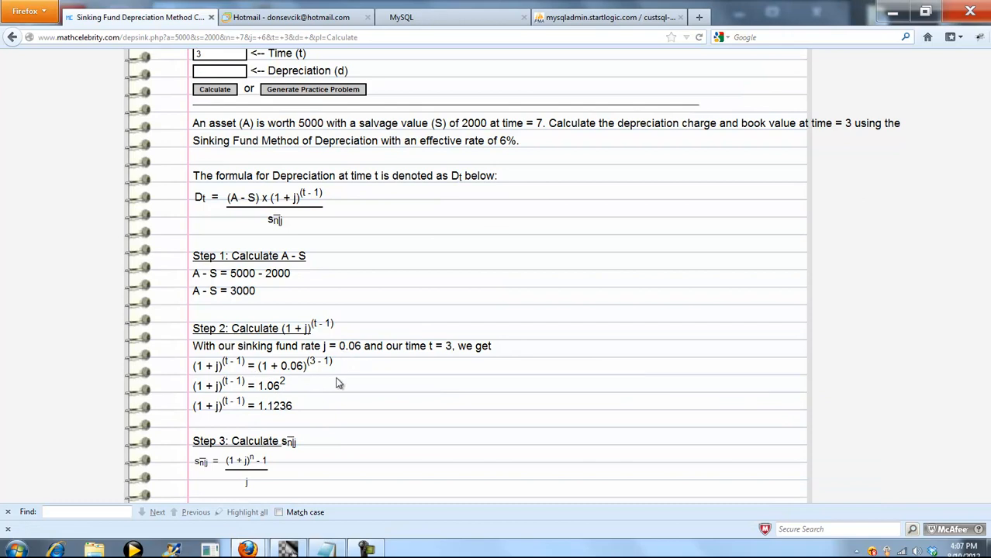
mouse_move(317, 357)
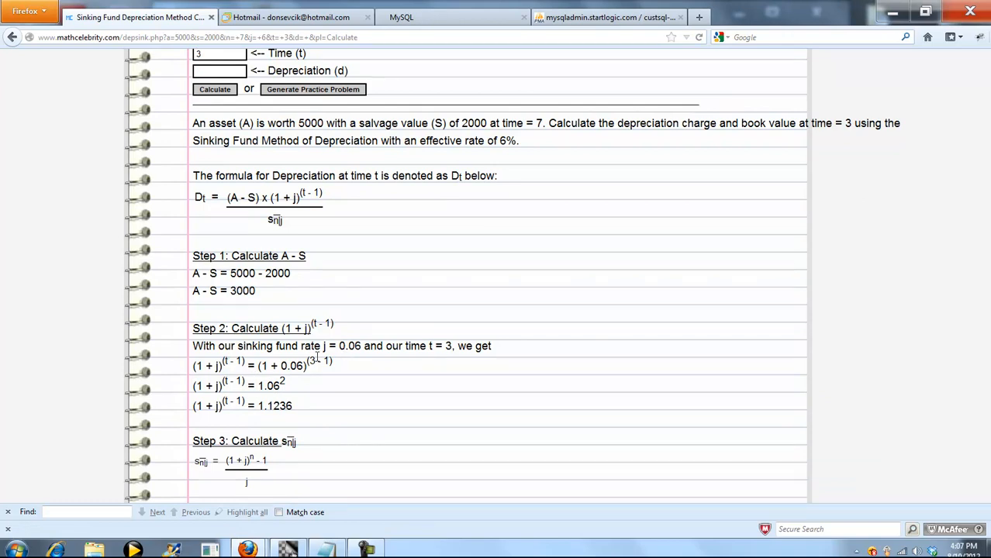
scroll(down, 3)
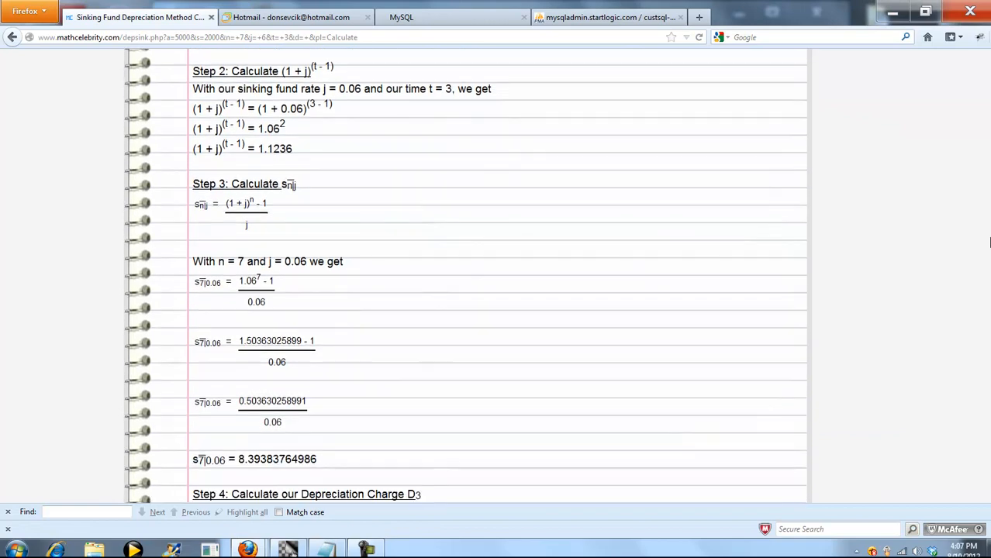
scroll(down, 3)
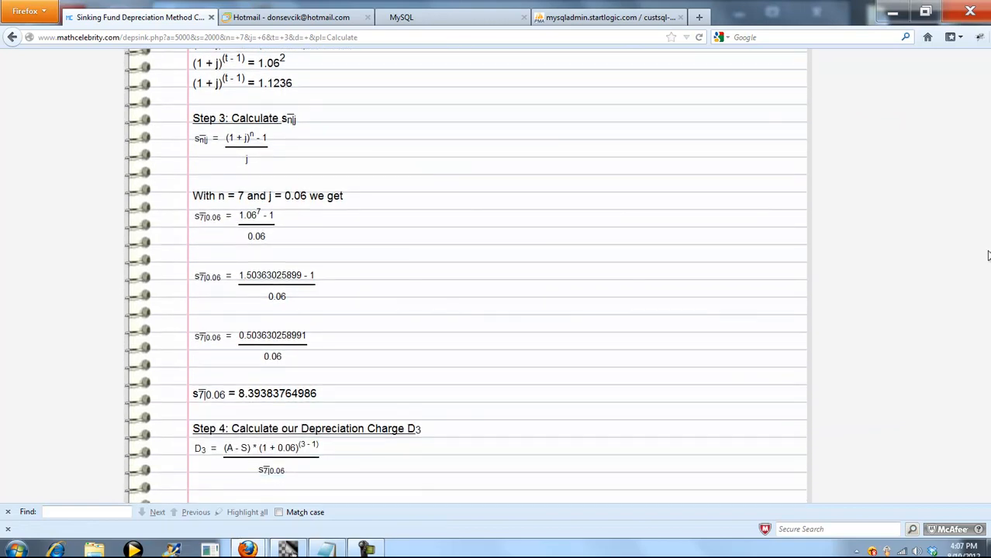
scroll(down, 3)
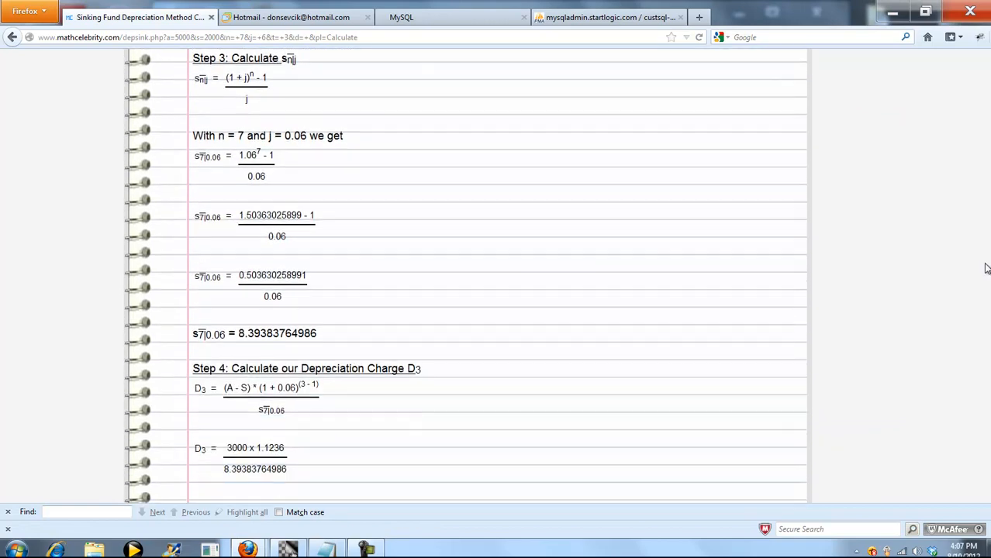
scroll(down, 3)
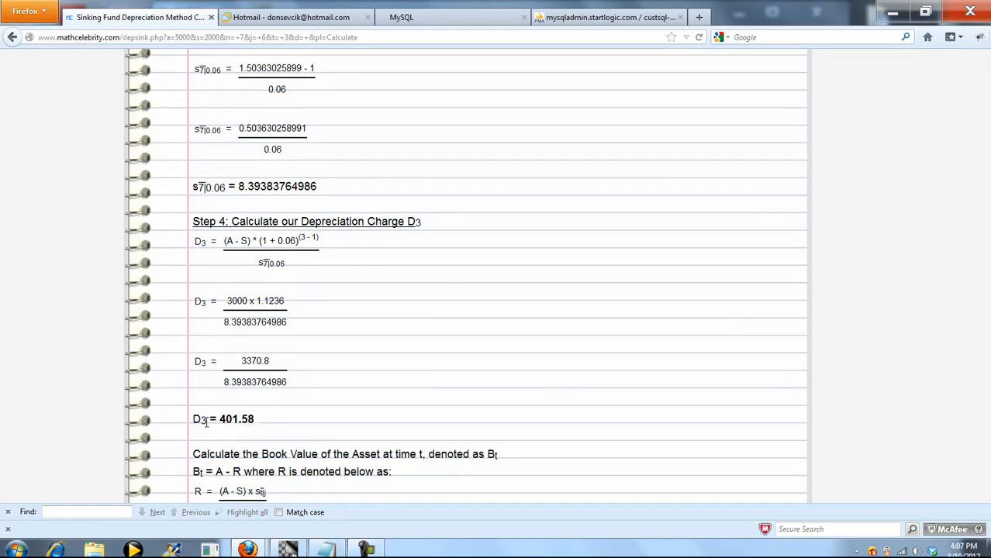
double_click(232, 418)
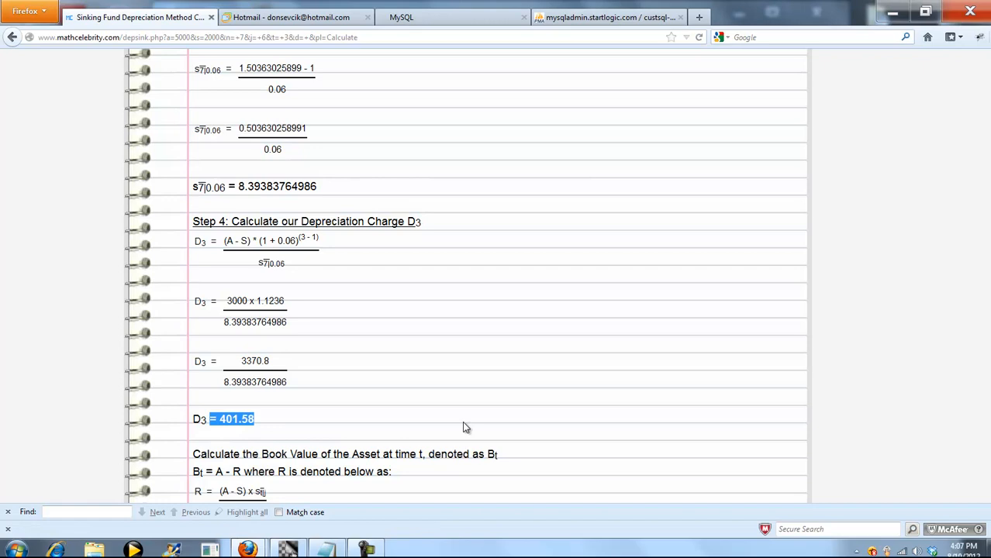
scroll(down, 3)
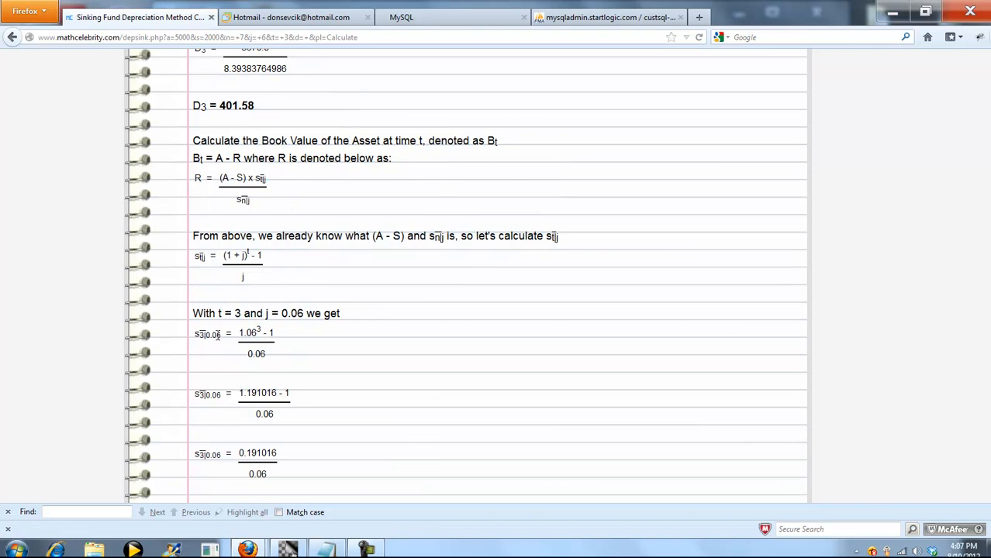
scroll(down, 3)
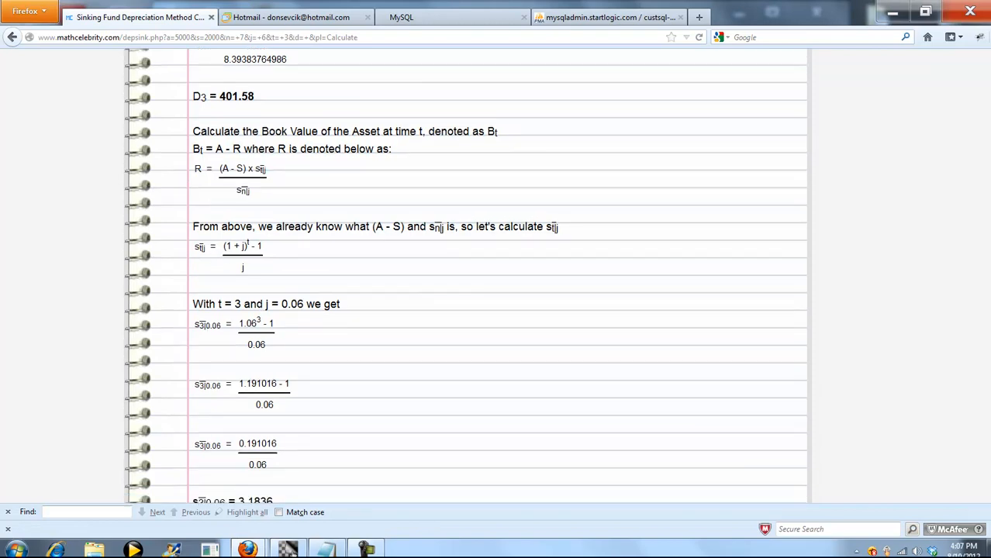
scroll(down, 3)
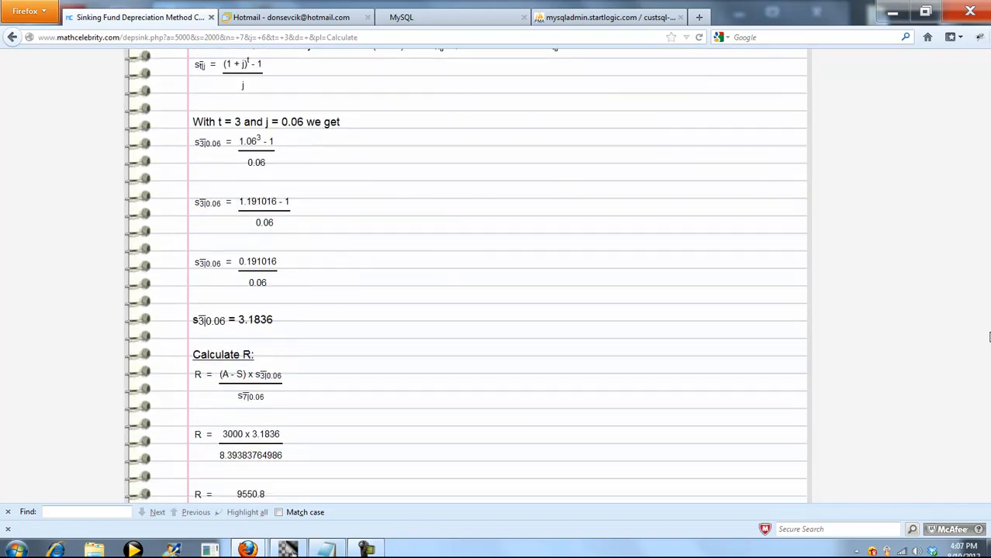
scroll(down, 3)
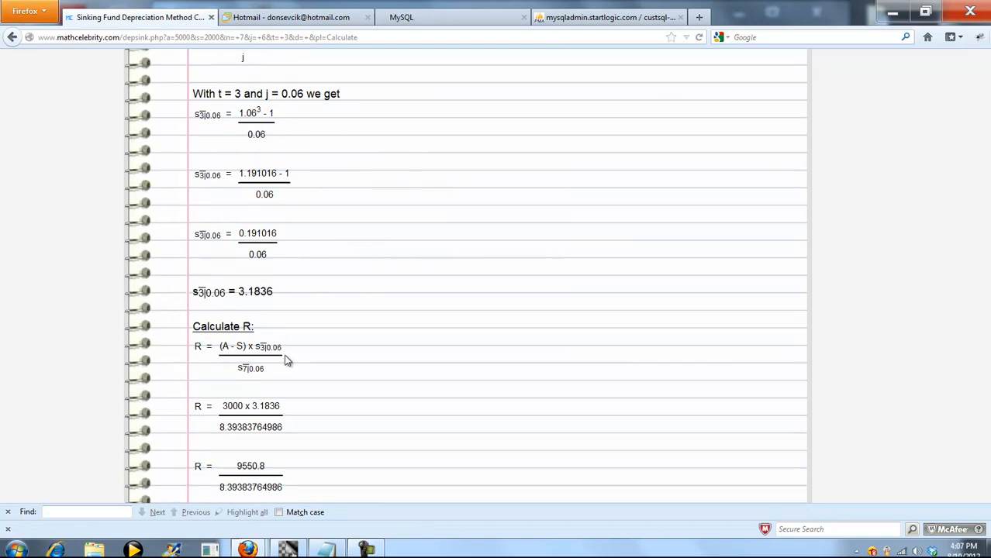
scroll(down, 3)
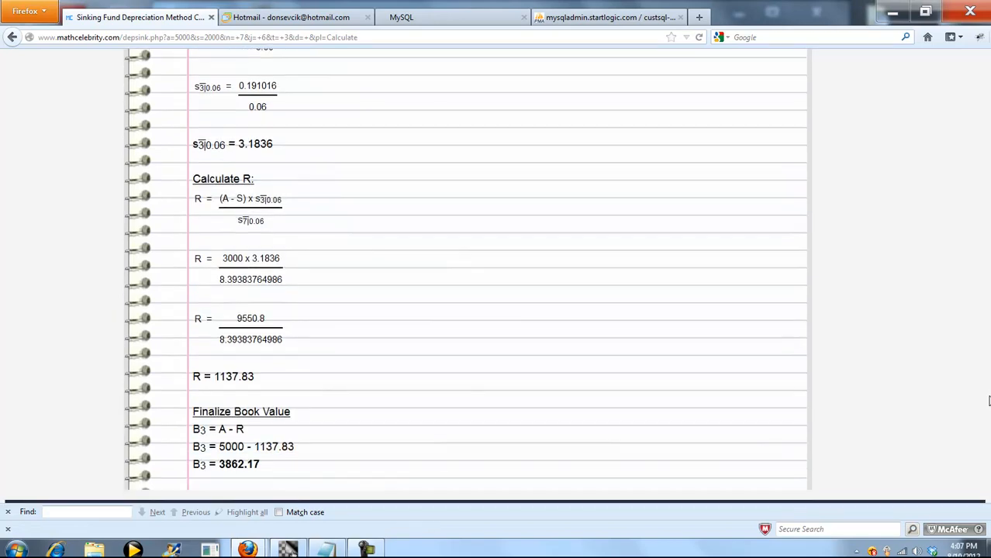
double_click(233, 376)
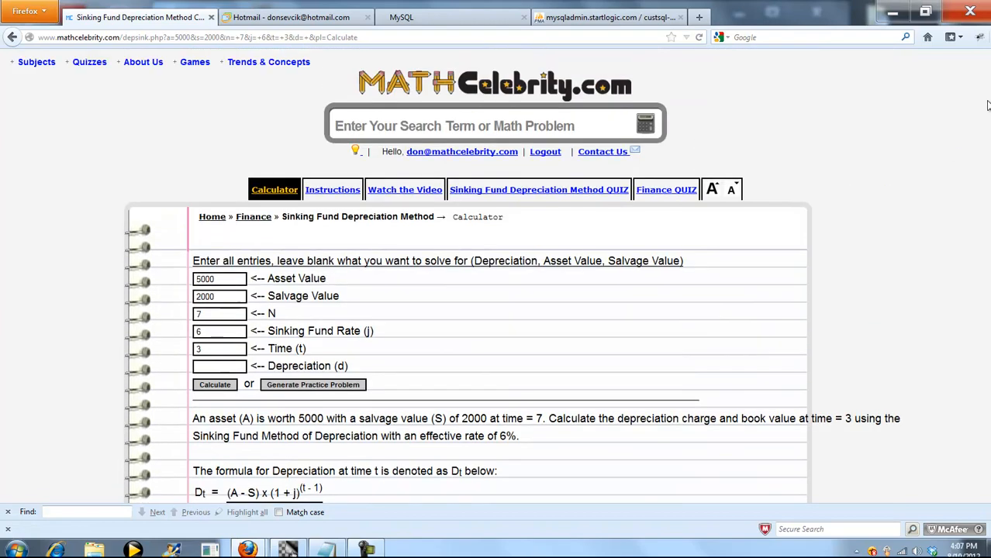
mouse_move(519, 299)
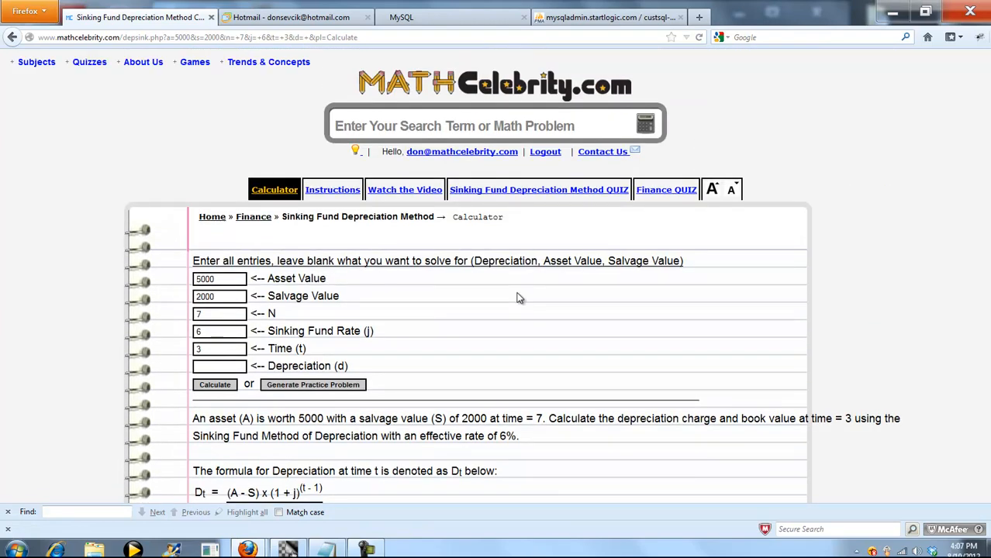